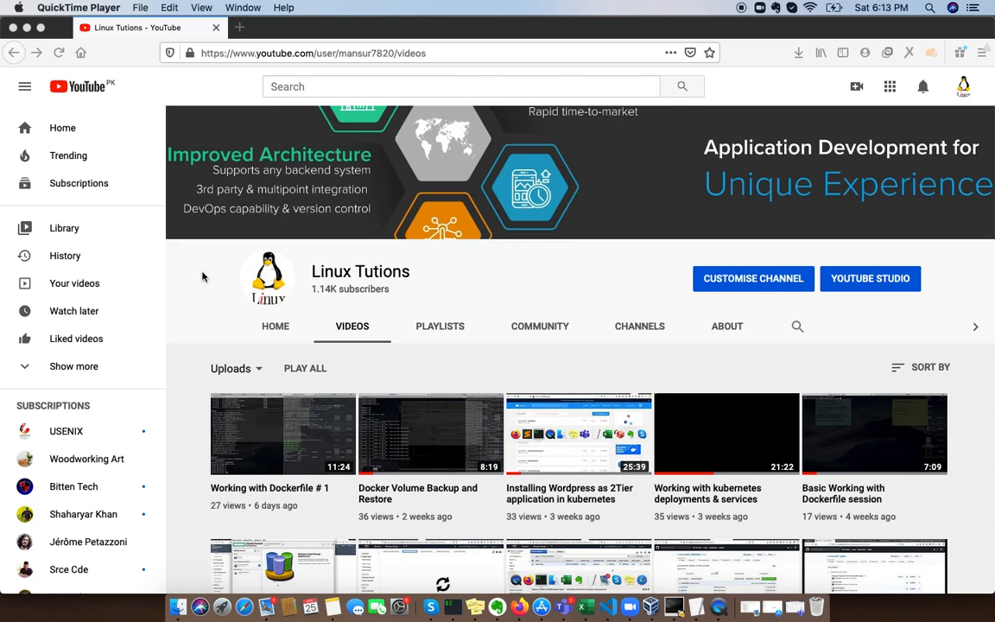
# Step: Scroll through the TextEdit note listing the seven Jenkins installation steps
pyautogui.scroll(-3)
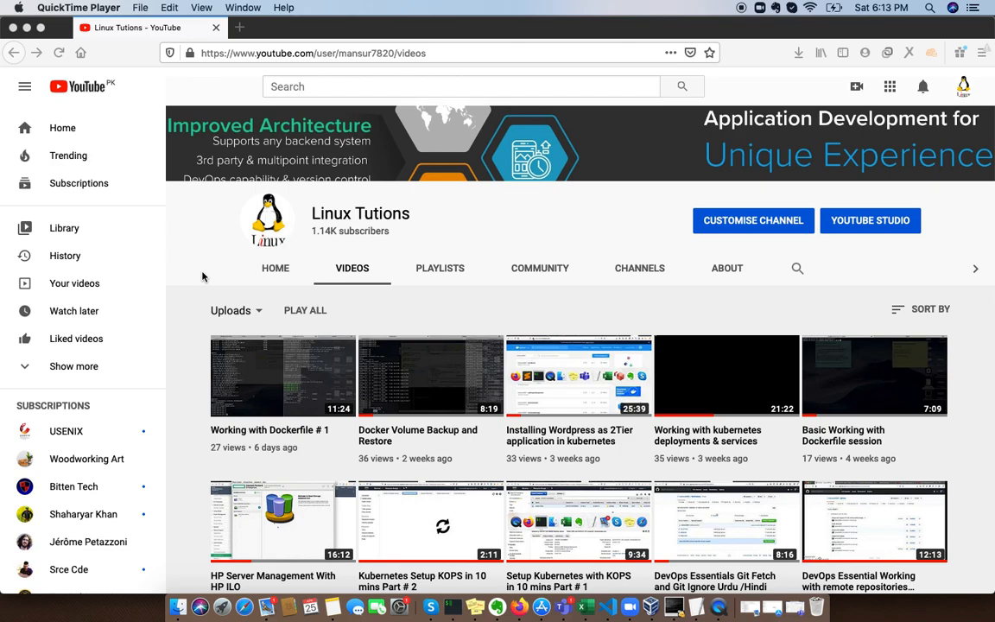
pyautogui.moveTo(315, 390)
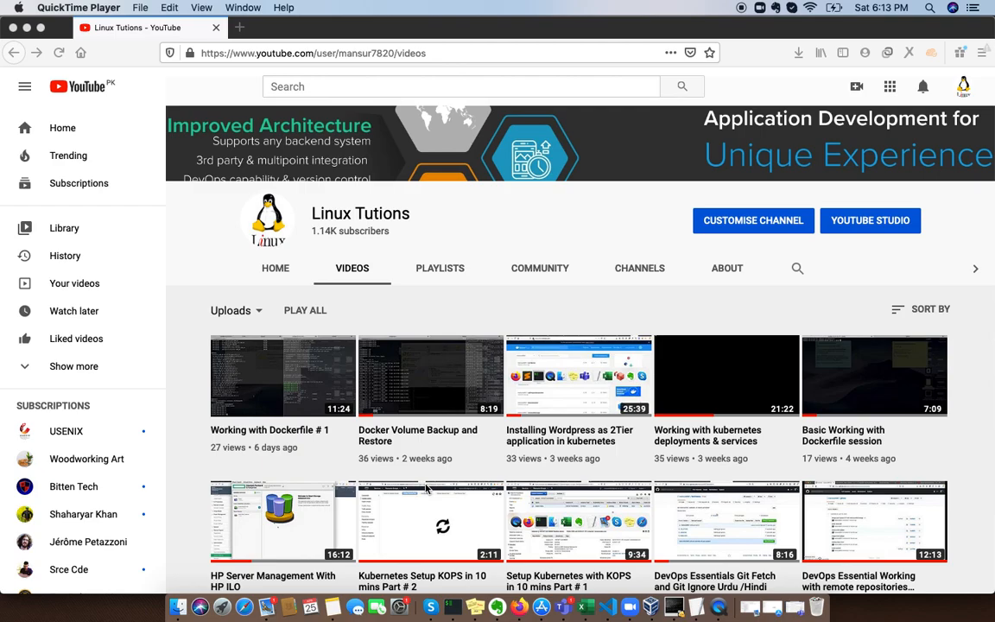
pyautogui.scroll(-3)
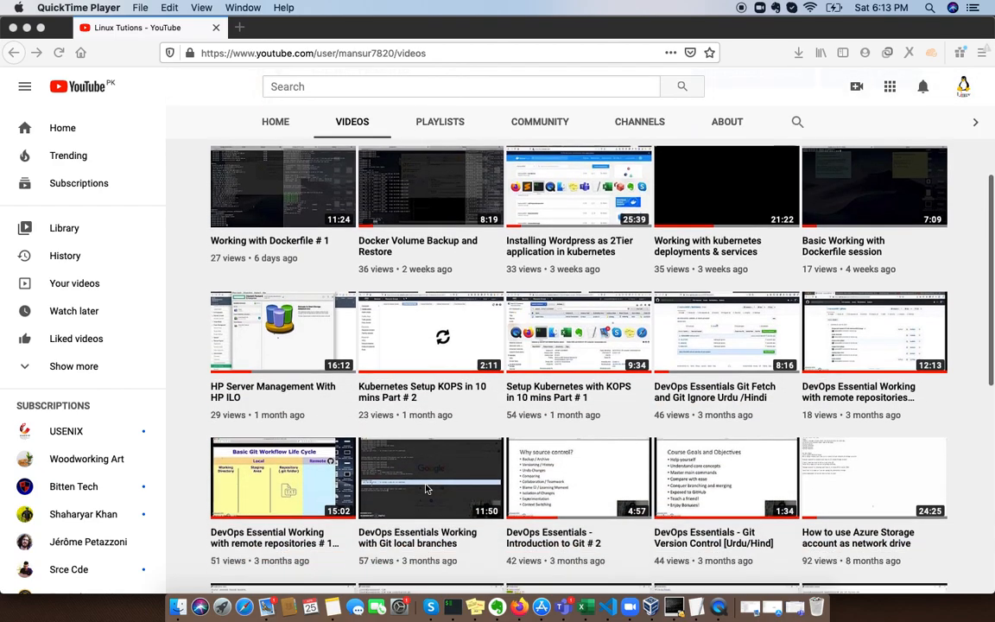
pyautogui.scroll(-3)
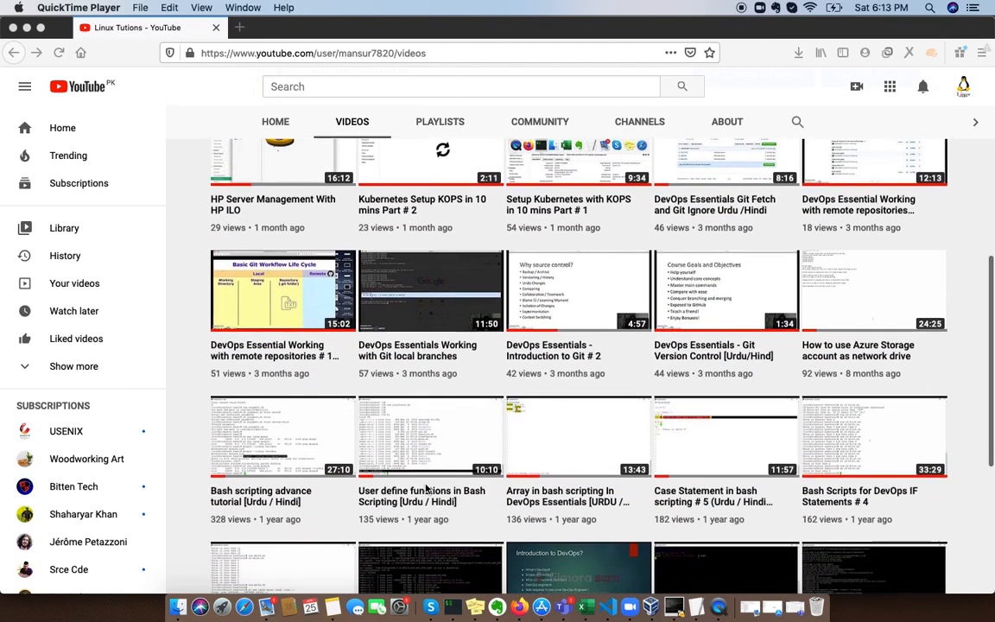
pyautogui.scroll(-3)
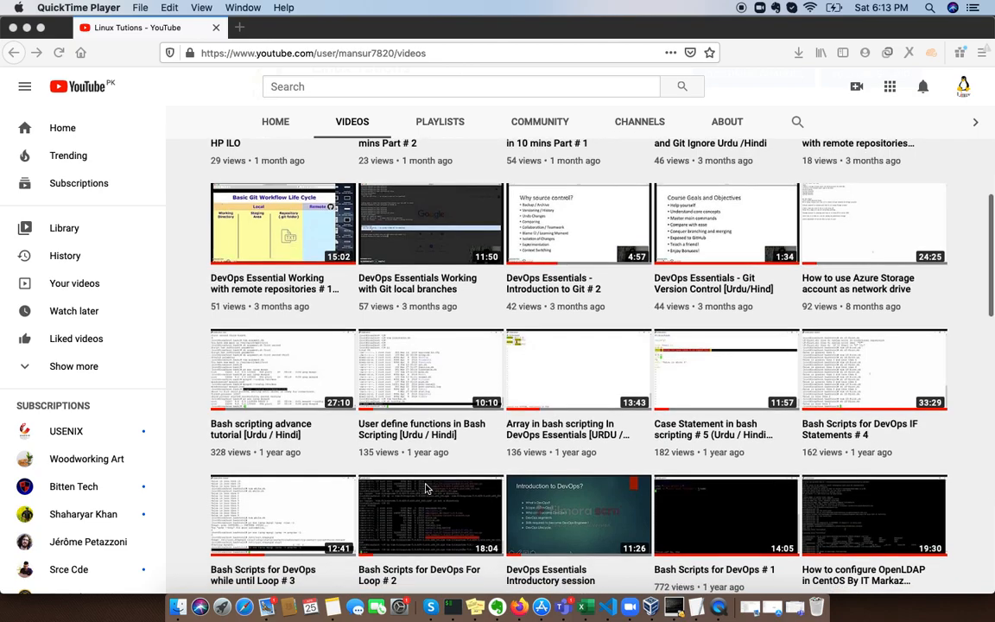
pyautogui.scroll(-3)
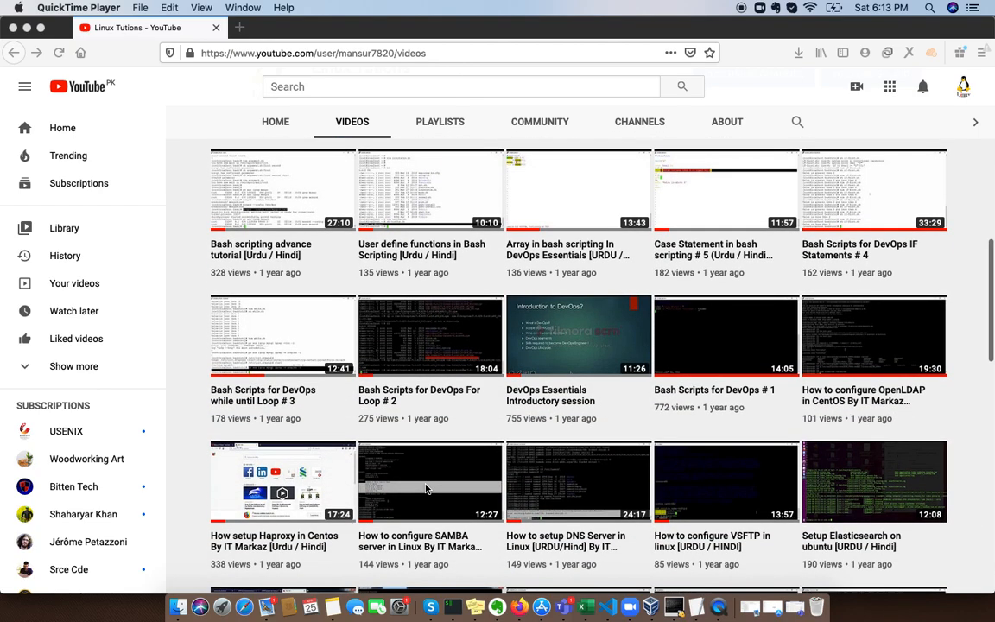
pyautogui.scroll(-3)
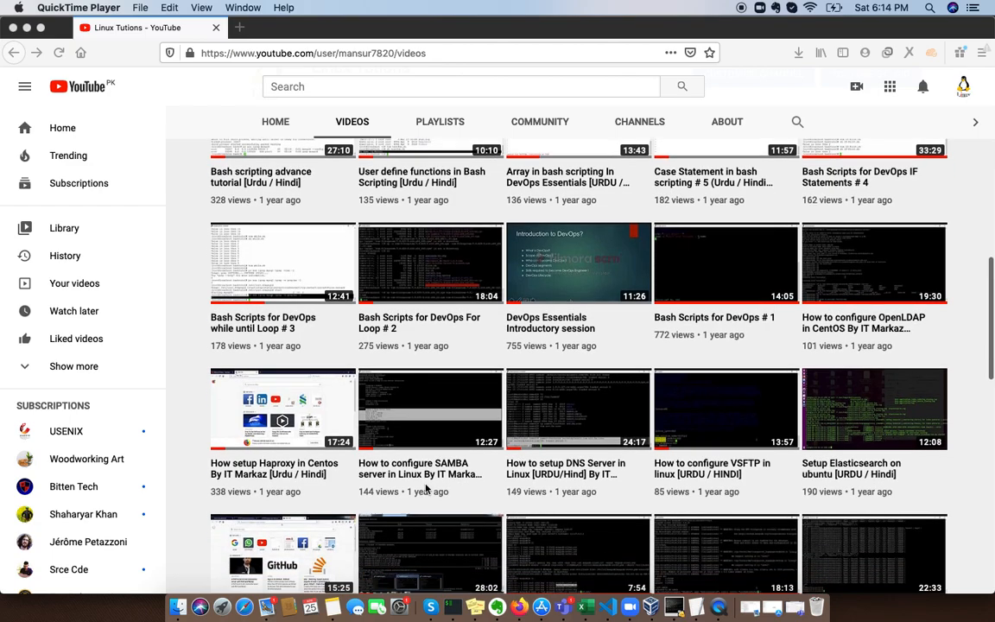
pyautogui.scroll(-3)
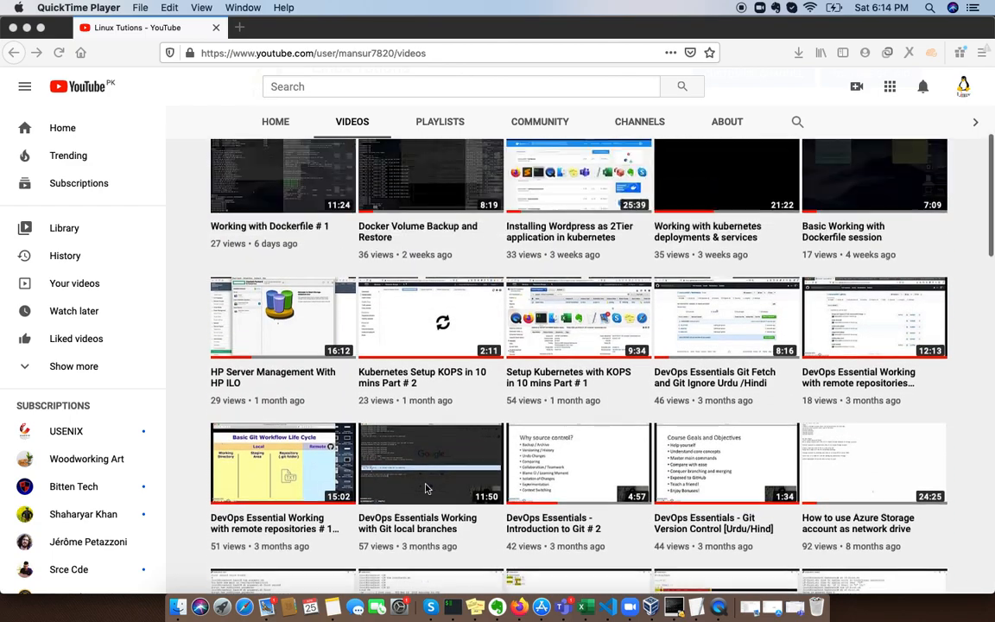
pyautogui.scroll(3)
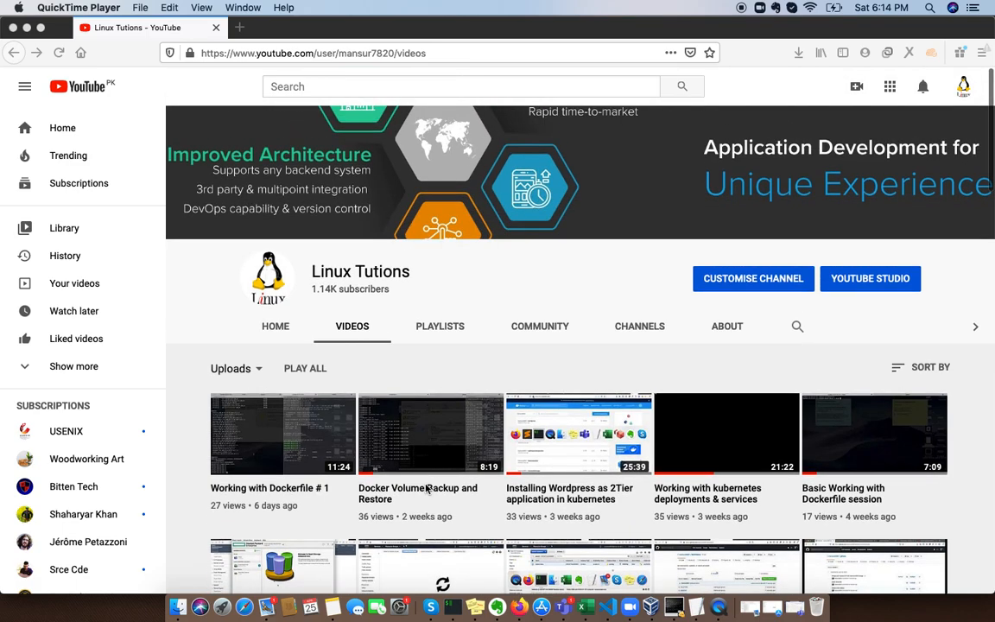
pyautogui.moveTo(588, 595)
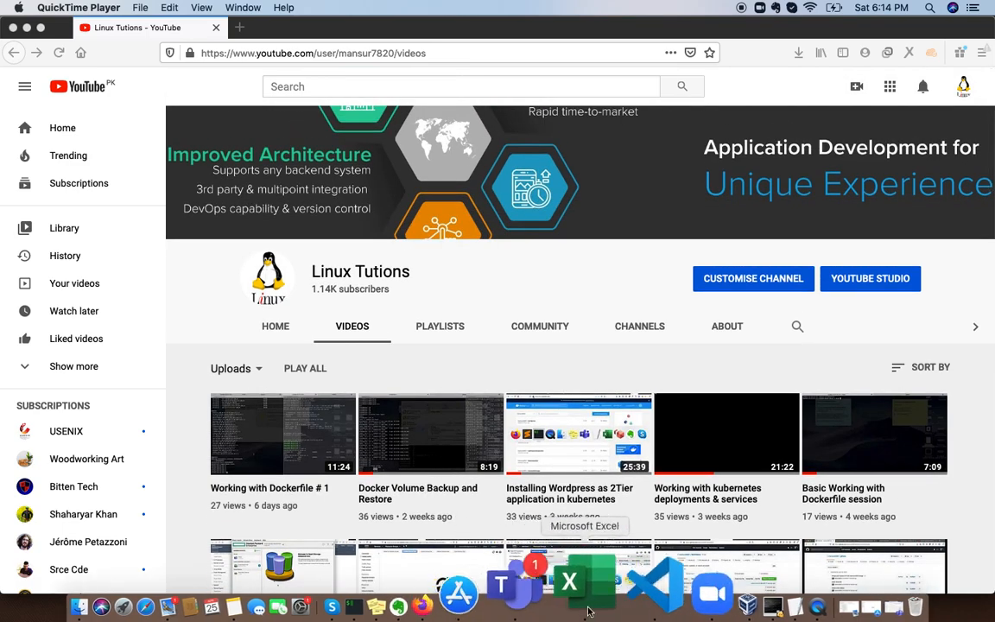
pyautogui.moveTo(677, 604)
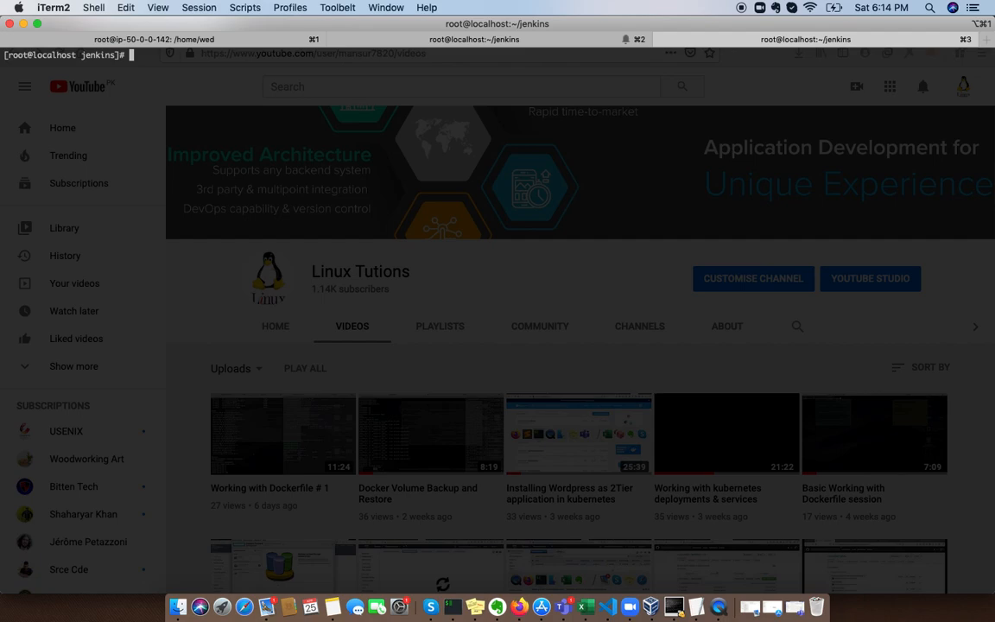
pyautogui.moveTo(362, 445)
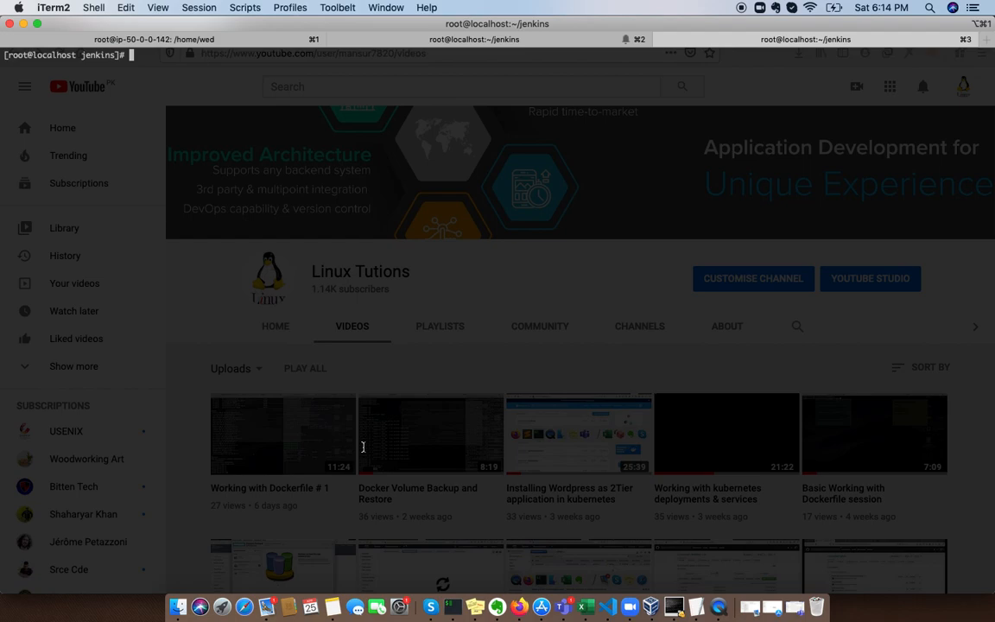
pyautogui.moveTo(533, 590)
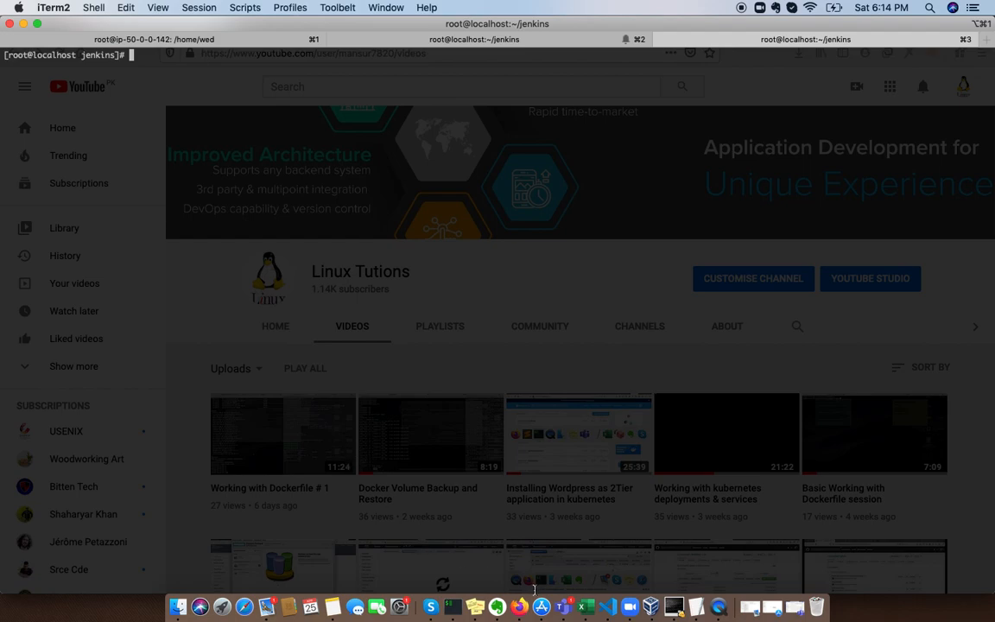
pyautogui.moveTo(484, 387)
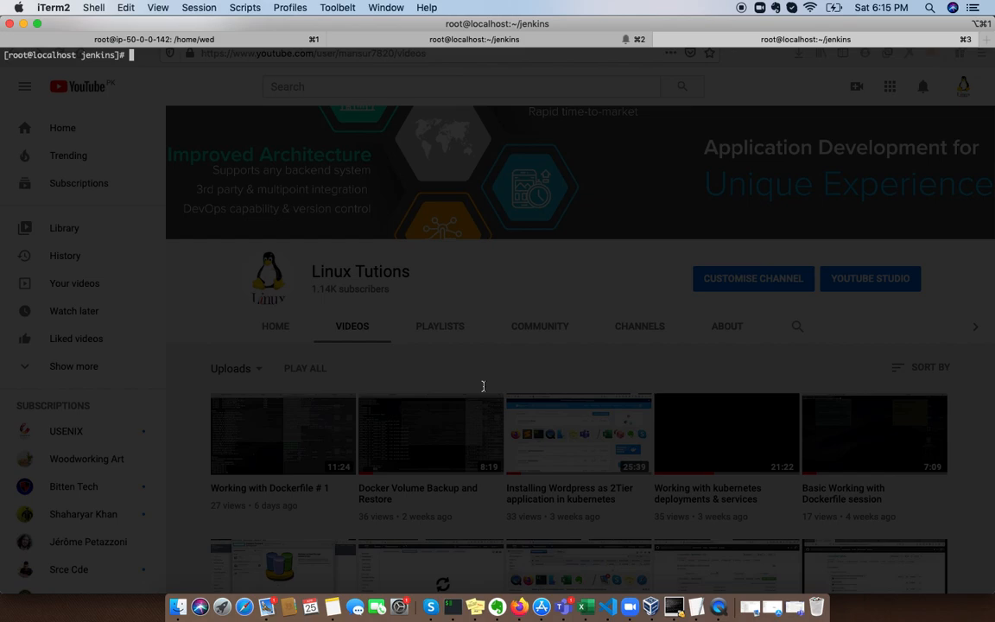
pyautogui.moveTo(694, 595)
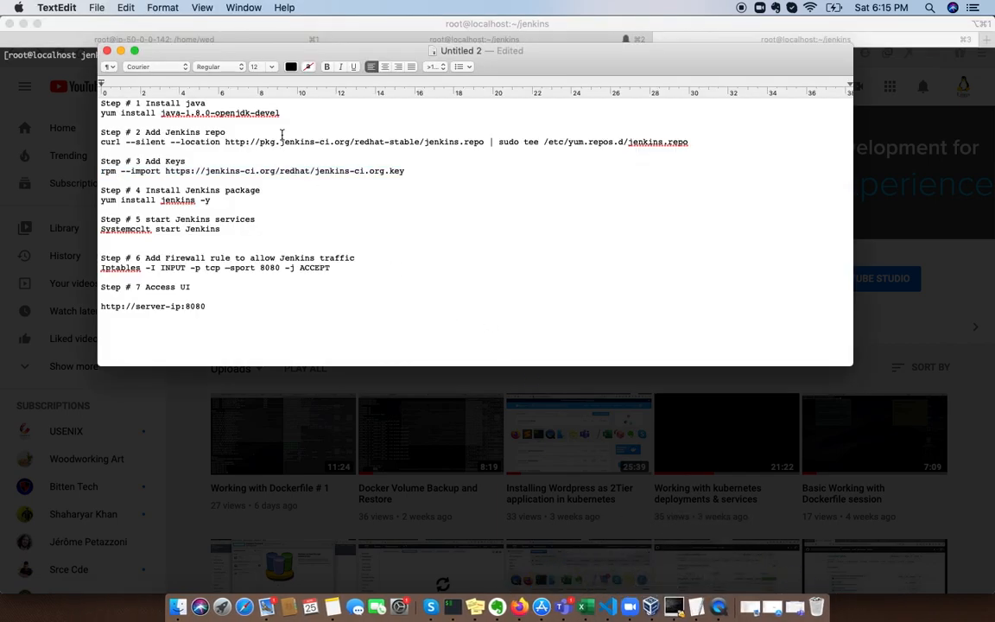
# Step: Run yum install java-1.8.0-openjdk-devel; OpenJDK 1.8.0 is already installed, nothing to do
pyautogui.tripleClick(193, 114)
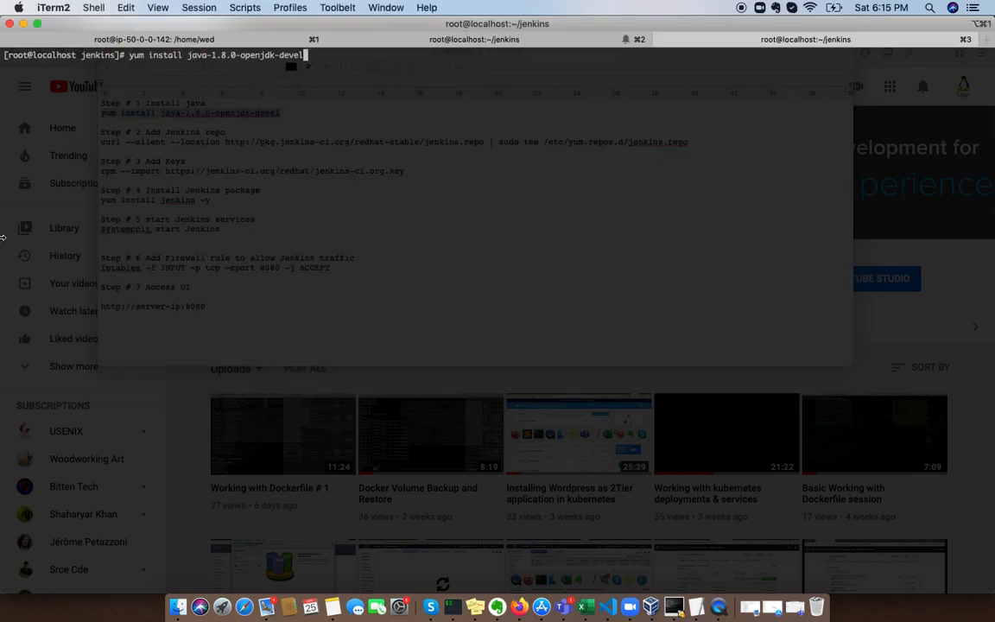
pyautogui.press('Return')
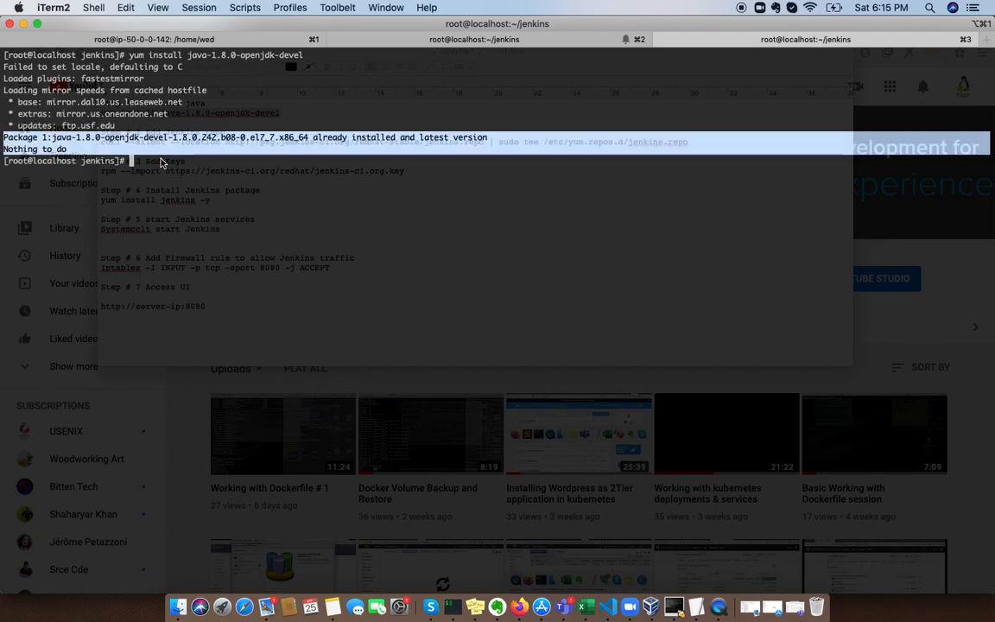
pyautogui.moveTo(78, 148)
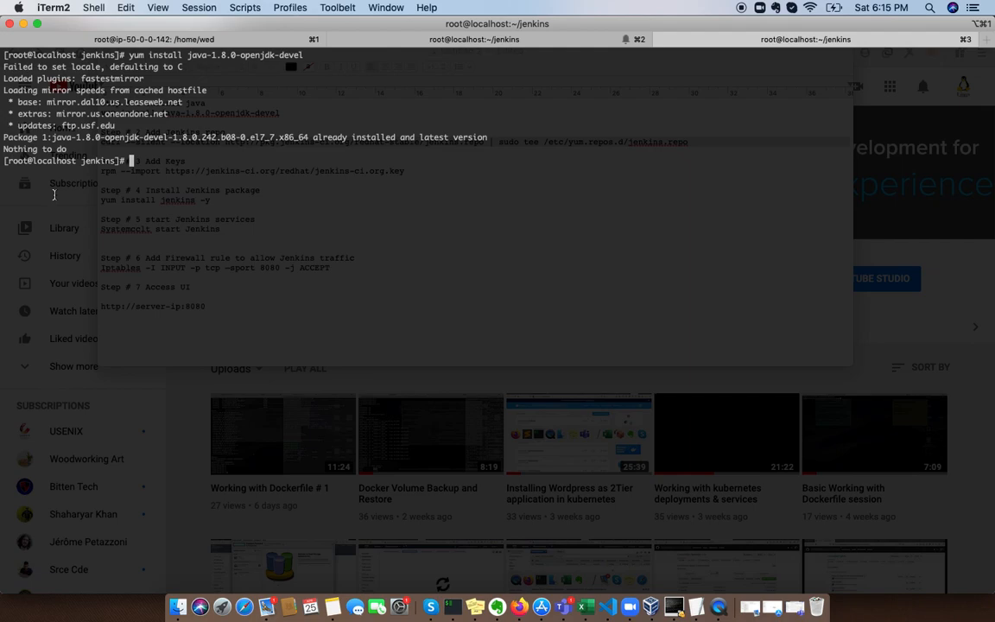
# Step: Write /etc/yum.repos.d/jenkins.repo via curl from pkg.jenkins-ci.org redhat-stable and import the Jenkins key
pyautogui.write('curl --silent --location http://pkg.jenkins-ci.org/redhat-stable/jenkins.repo | sudo tee /etc/yum.repos.d/jenkins.repo')
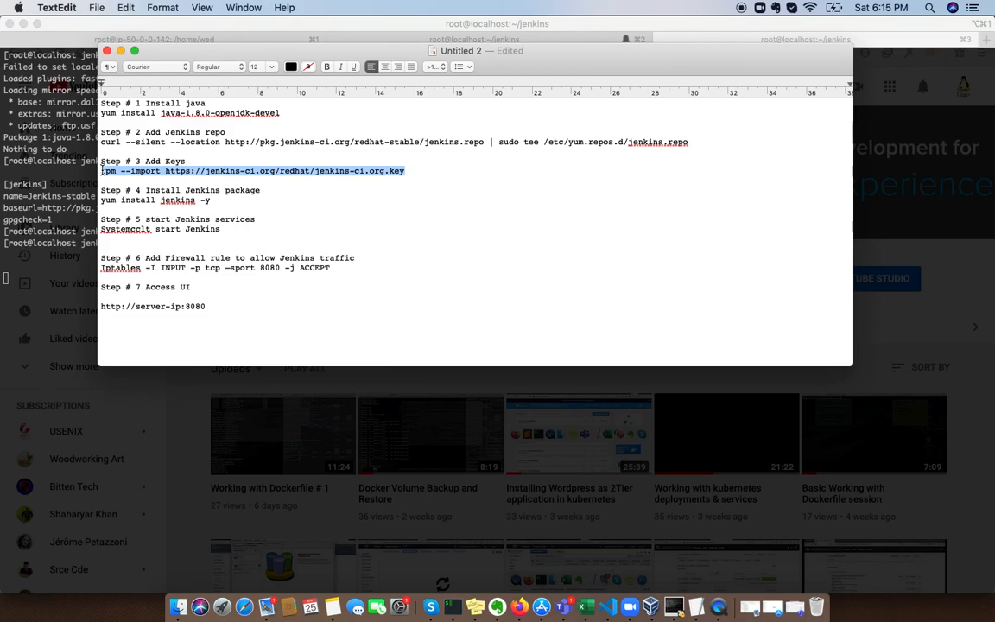
pyautogui.click(218, 202)
pyautogui.write('yum')
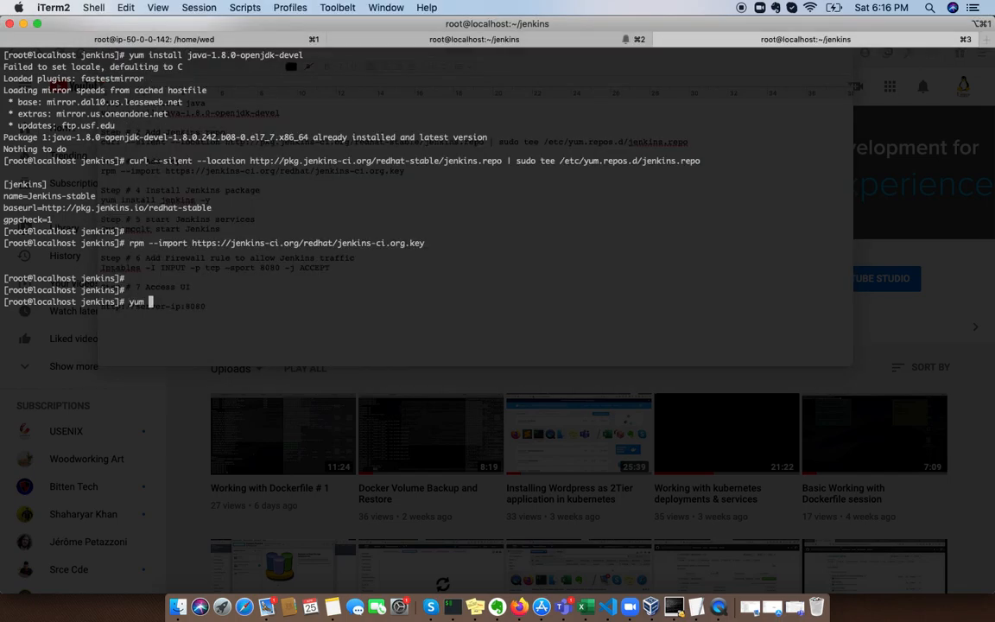
# Step: Run yum install jenkins and confirm with y to install Jenkins 2.222.3-1.1
pyautogui.write('install jenkins')
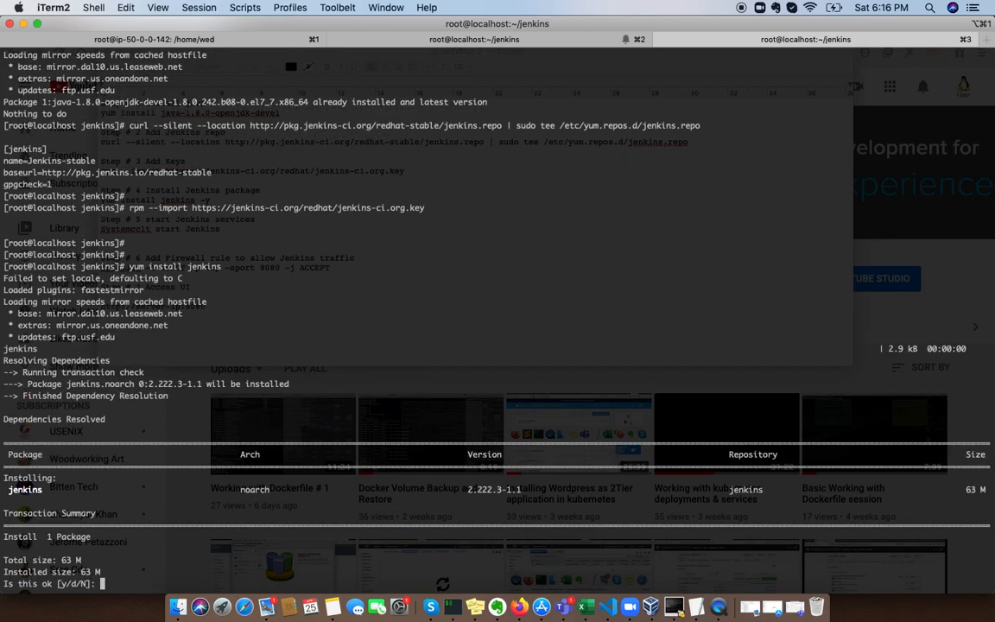
pyautogui.write('y')
pyautogui.write('s')
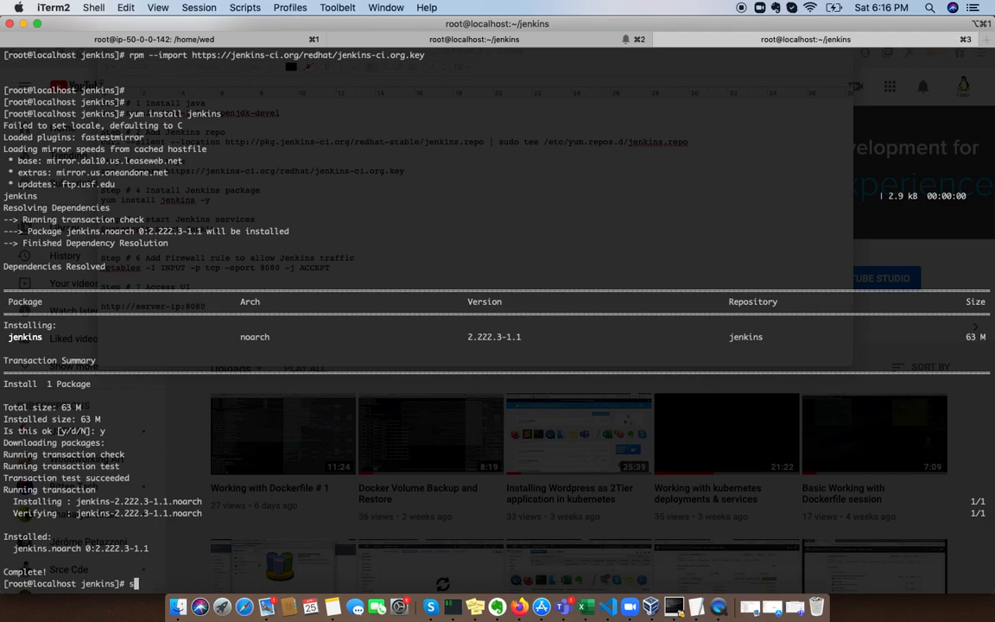
pyautogui.write('ervice')
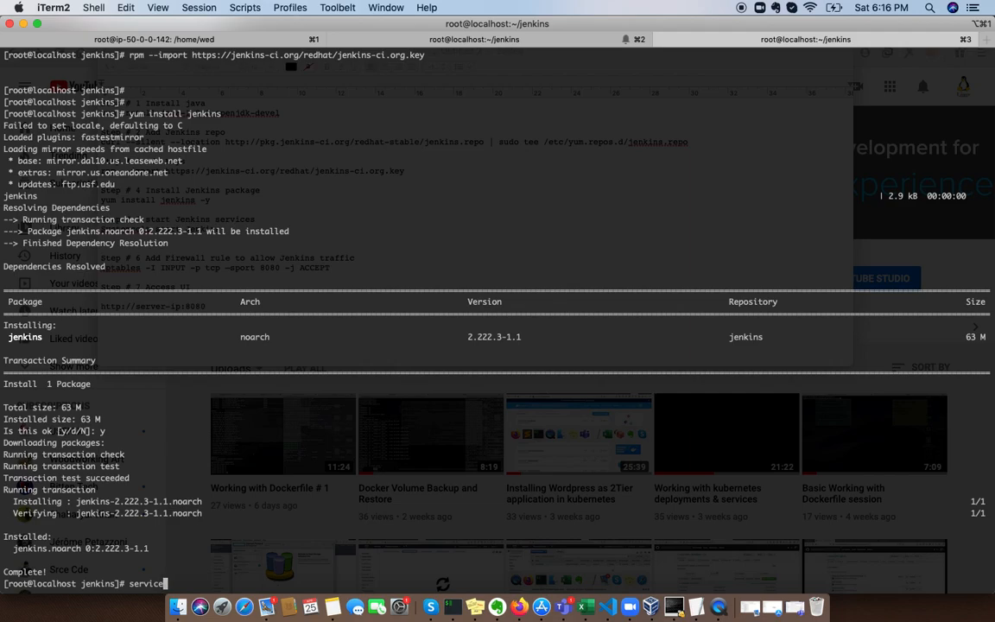
# Step: Start the Jenkins service with systemctl and confirm its status is active (running)
pyautogui.write('systemctl')
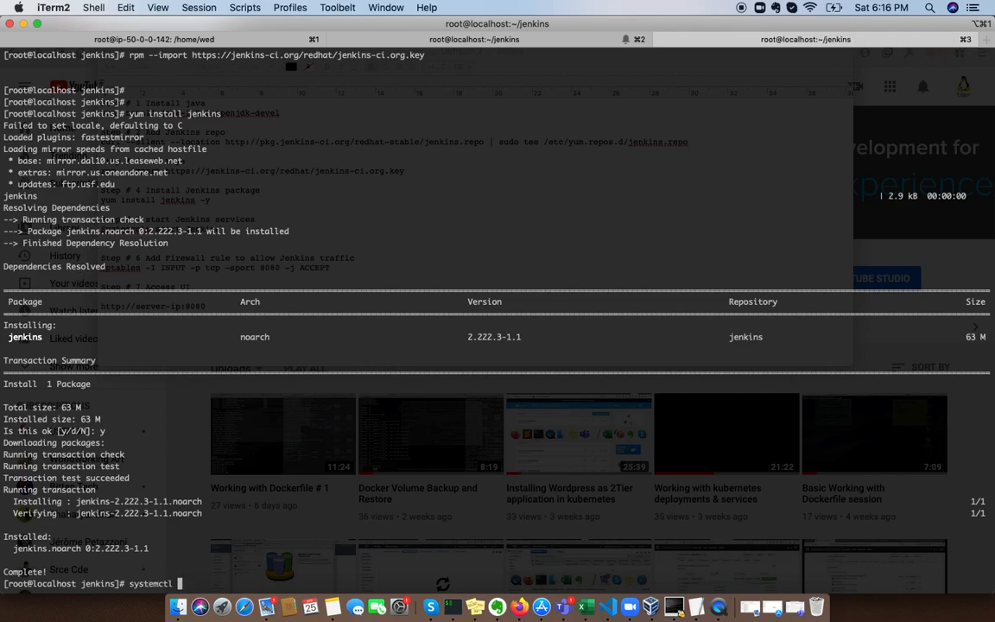
pyautogui.write('start')
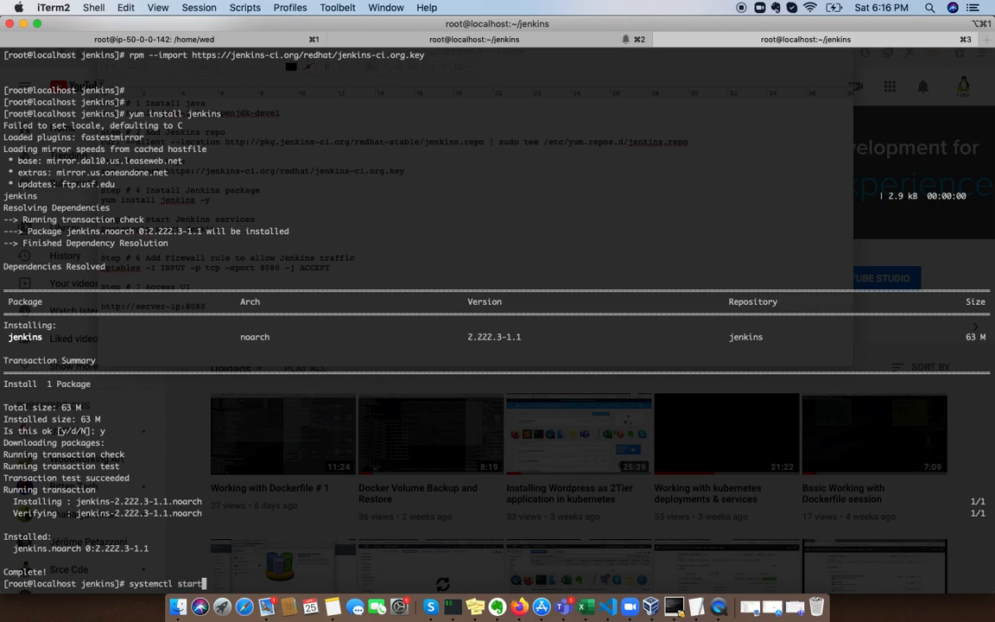
pyautogui.write('jen')
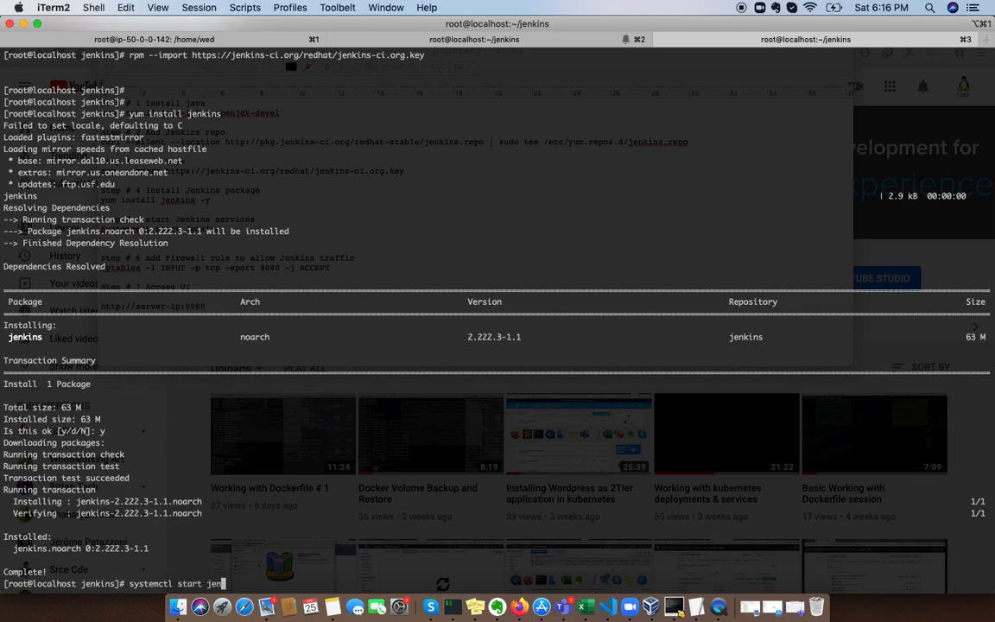
pyautogui.press('enter')
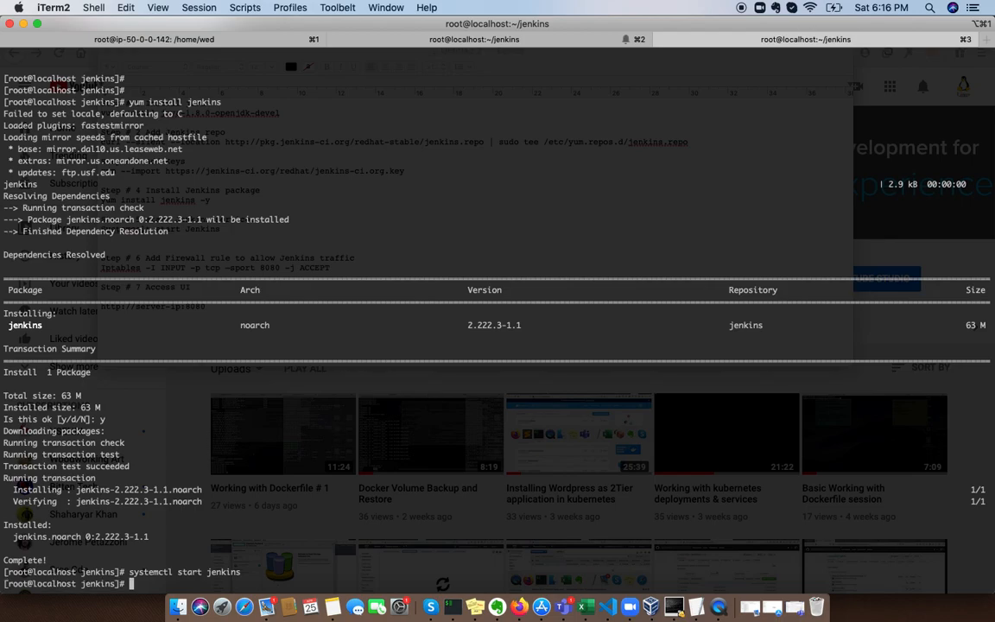
pyautogui.write('yum install jenkins')
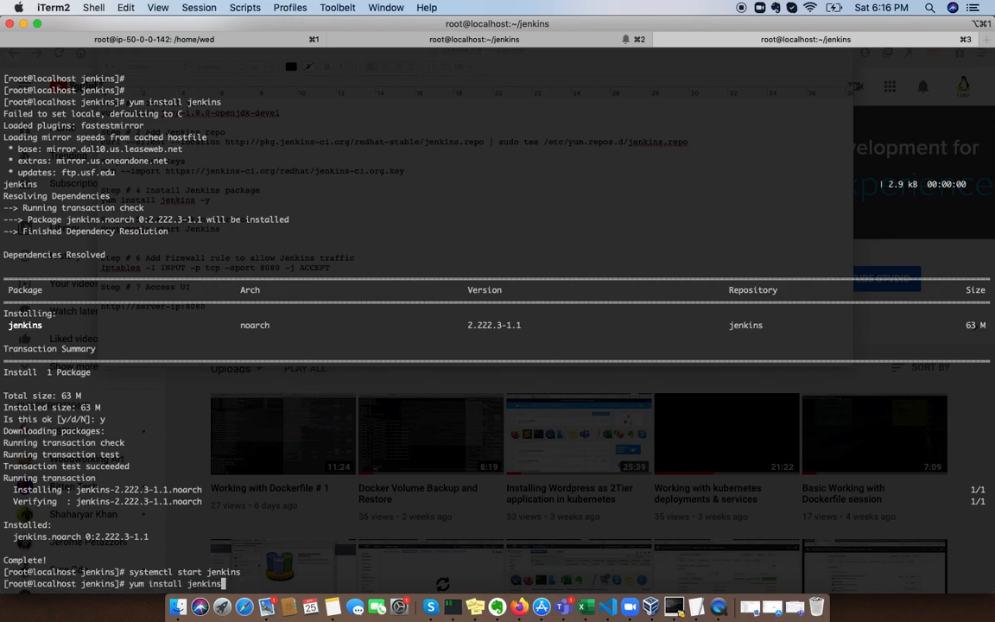
pyautogui.write('systemctl start jenkins')
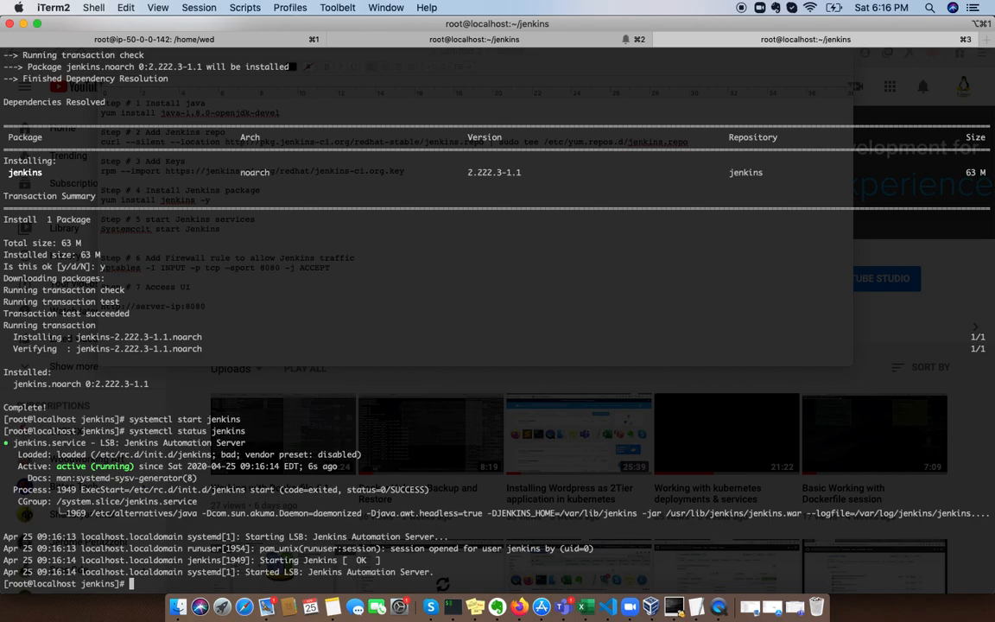
pyautogui.write('nets')
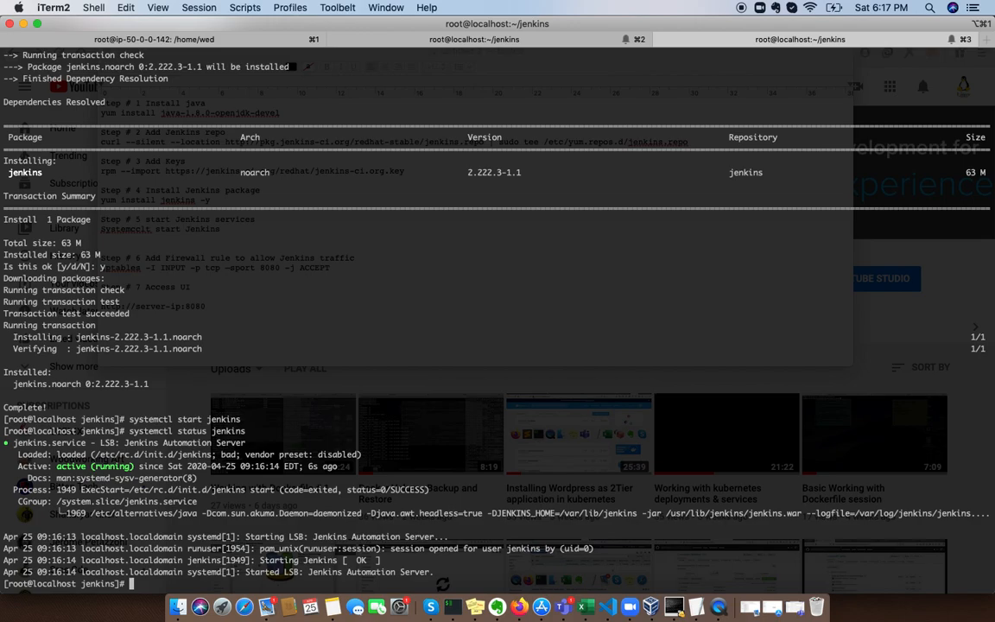
# Step: Add an iptables INPUT rule accepting TCP on port 8080, then list addresses with ip a
pyautogui.write('iptables -')
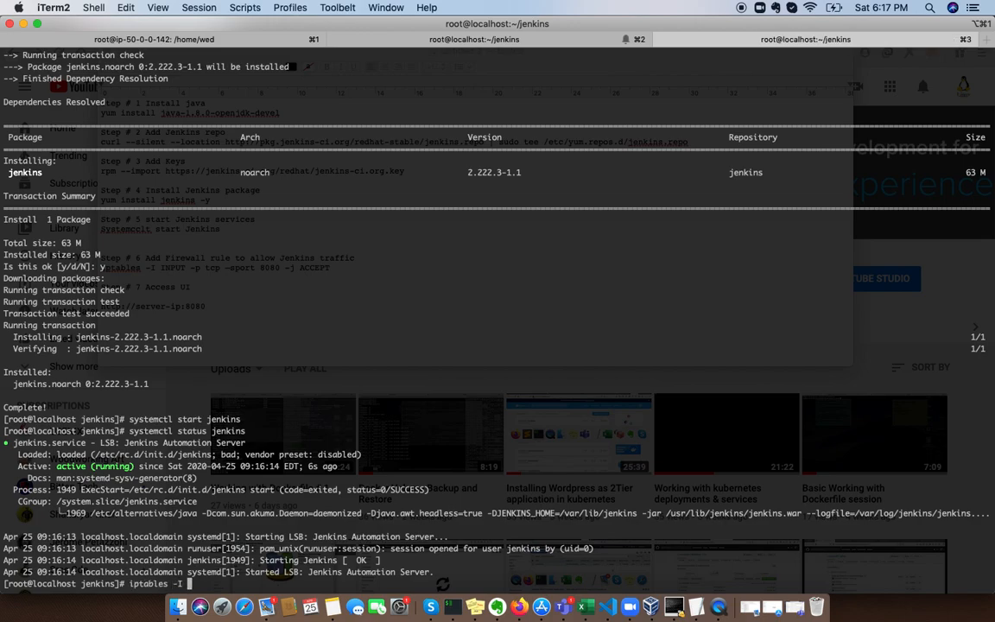
pyautogui.write('INPUT')
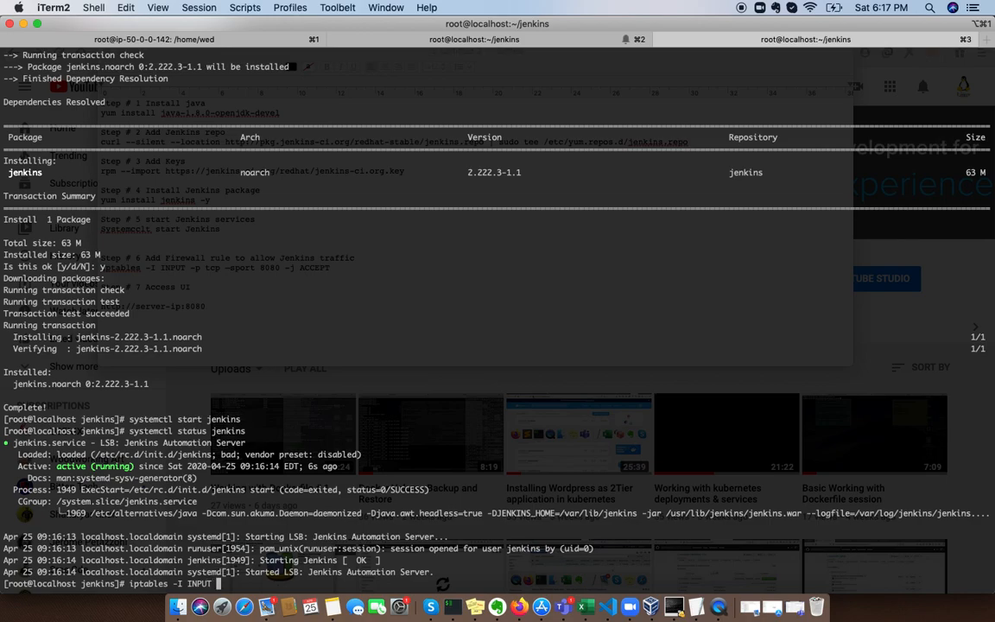
pyautogui.write('-p')
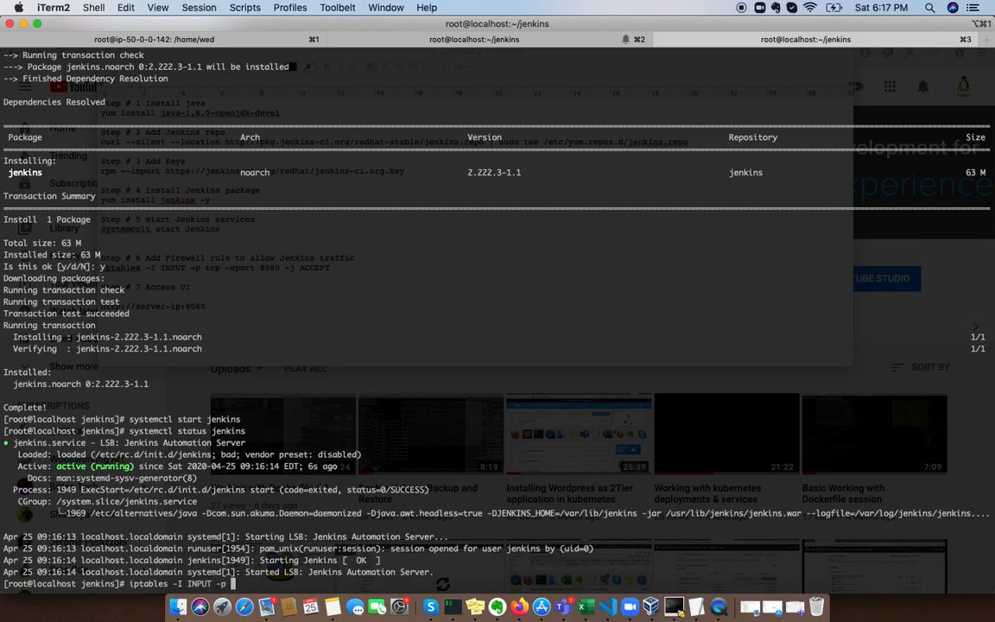
pyautogui.write('tcp --dport 8')
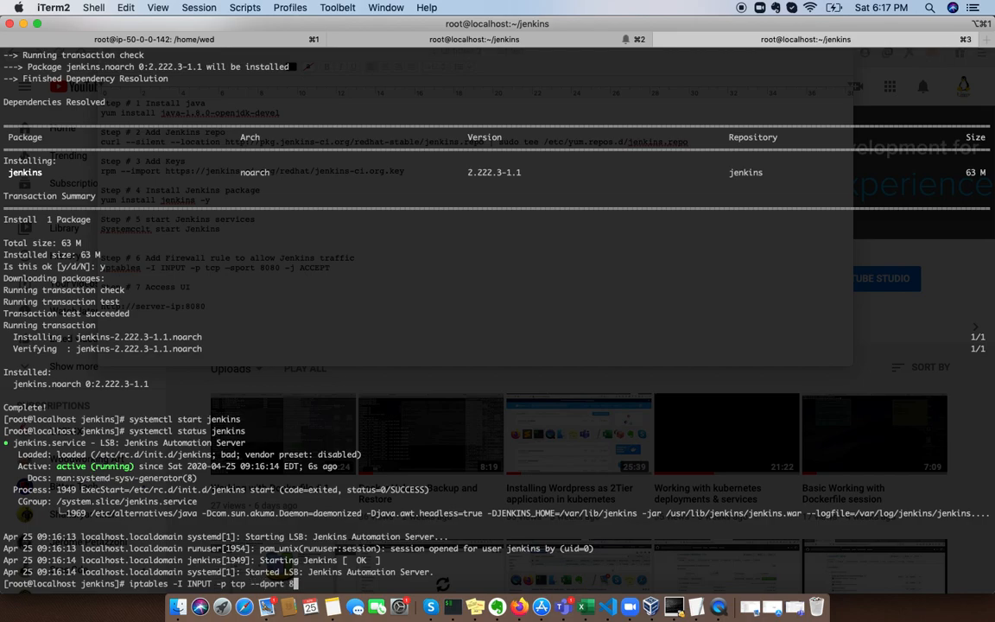
pyautogui.write('080 -j ACCEPT')
pyautogui.write('ip a')
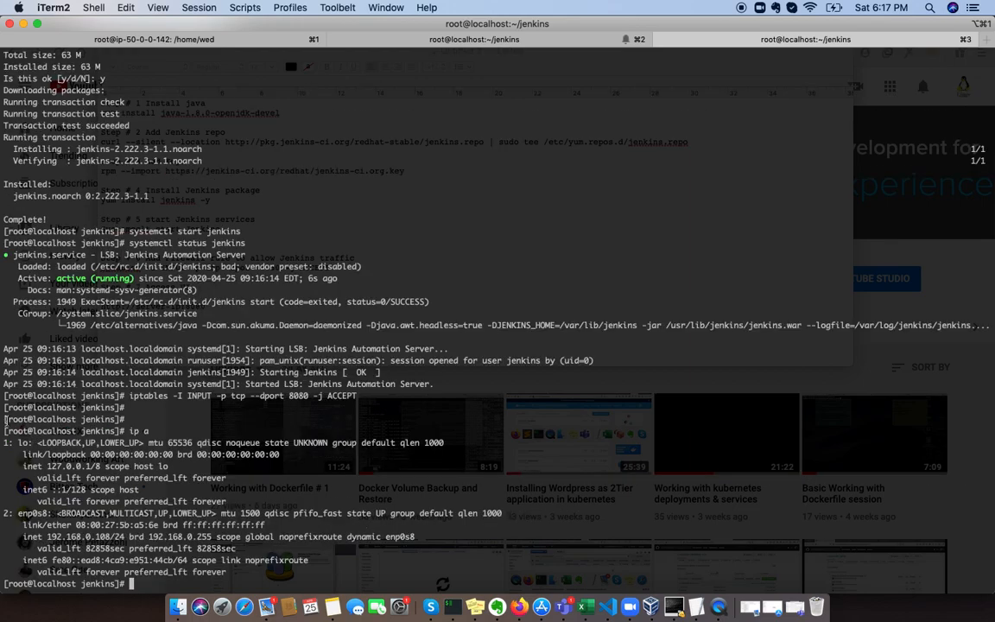
pyautogui.moveTo(110, 536)
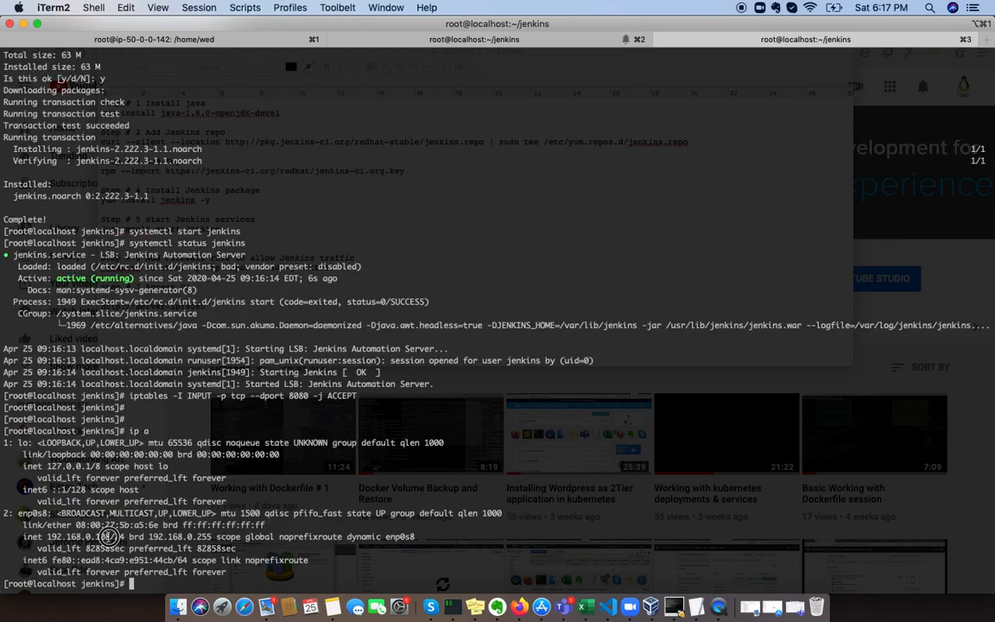
pyautogui.doubleClick(77, 535)
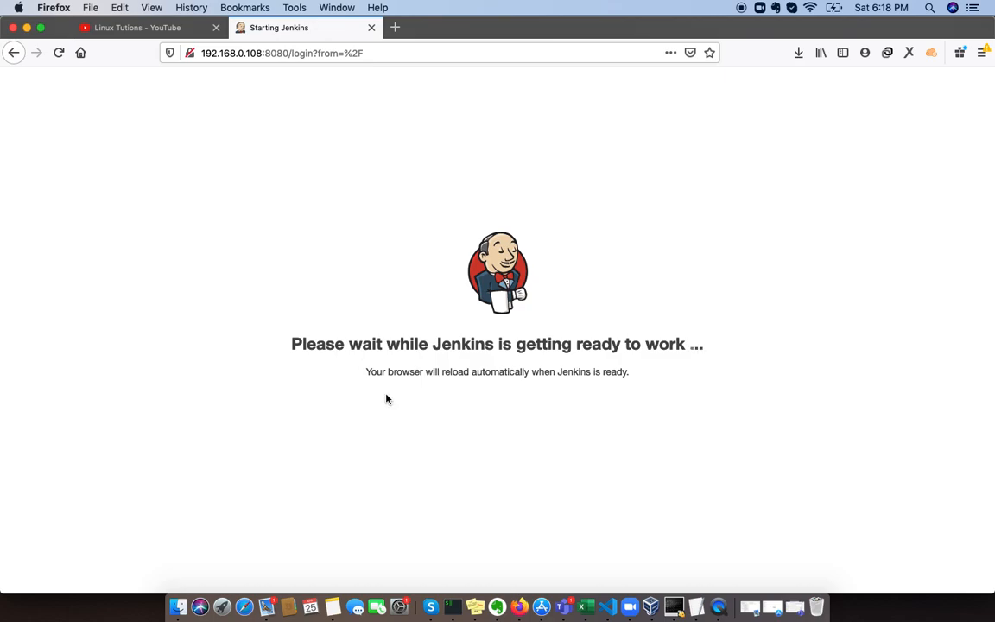
pyautogui.moveTo(449, 523)
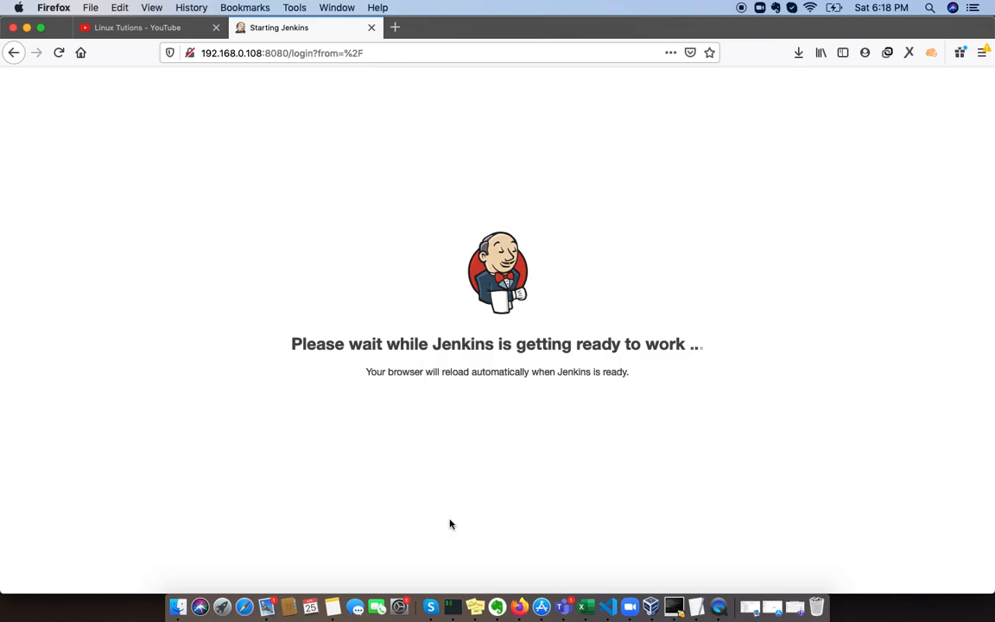
pyautogui.moveTo(445, 511)
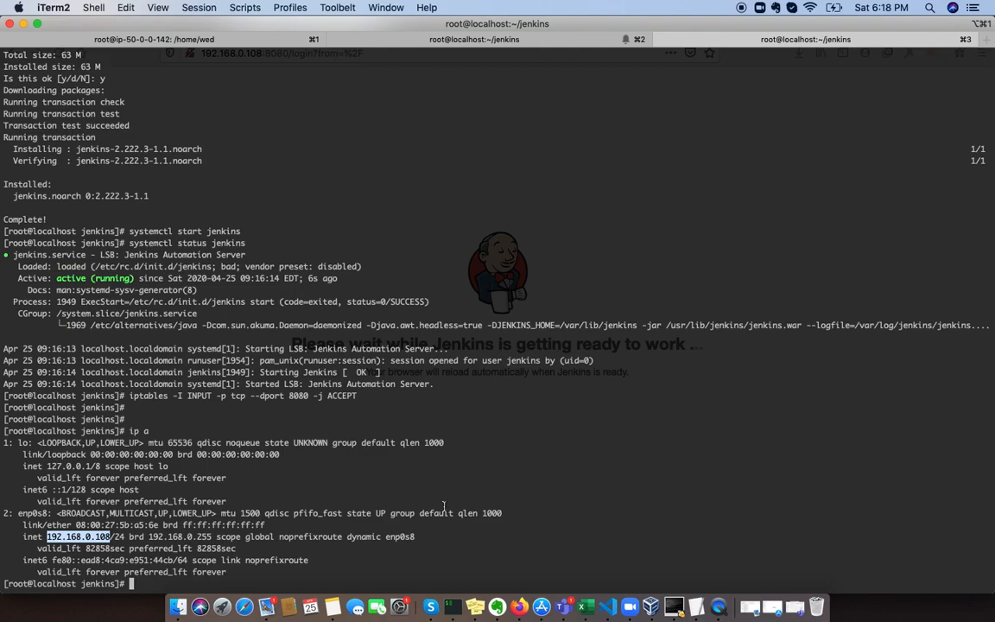
# Step: Check memory with free -m (991 MB total) and query processors via cat /proc/cpuinfo | grep -i processor
pyautogui.write('free -')
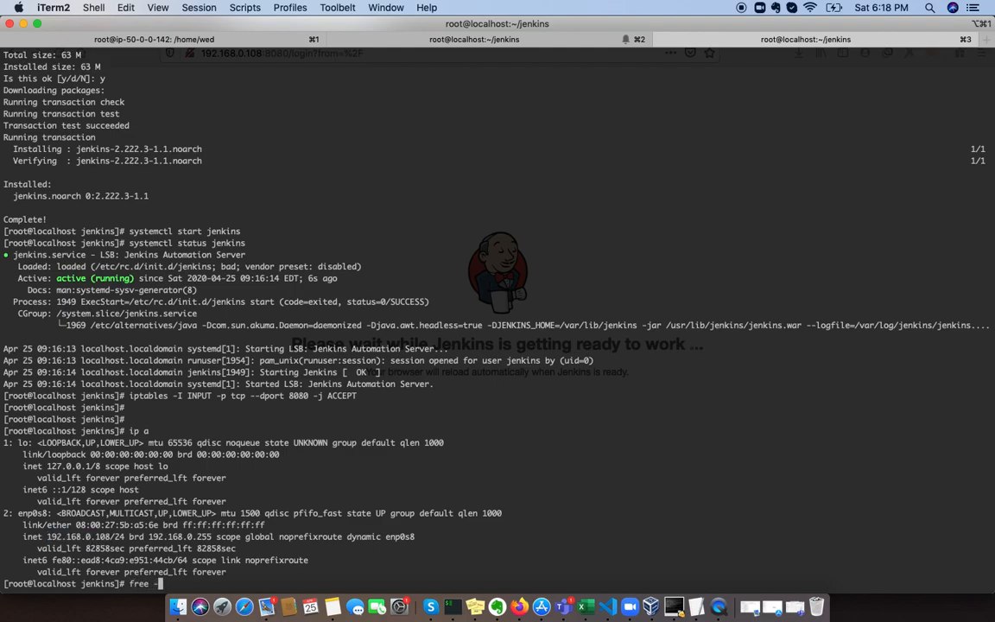
pyautogui.press('Return')
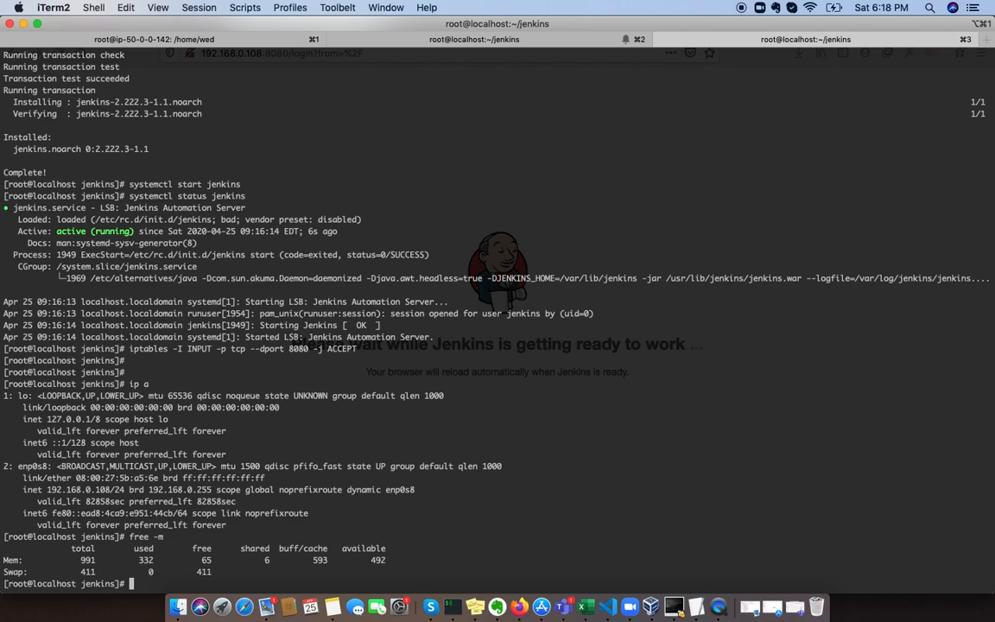
pyautogui.write('cat /')
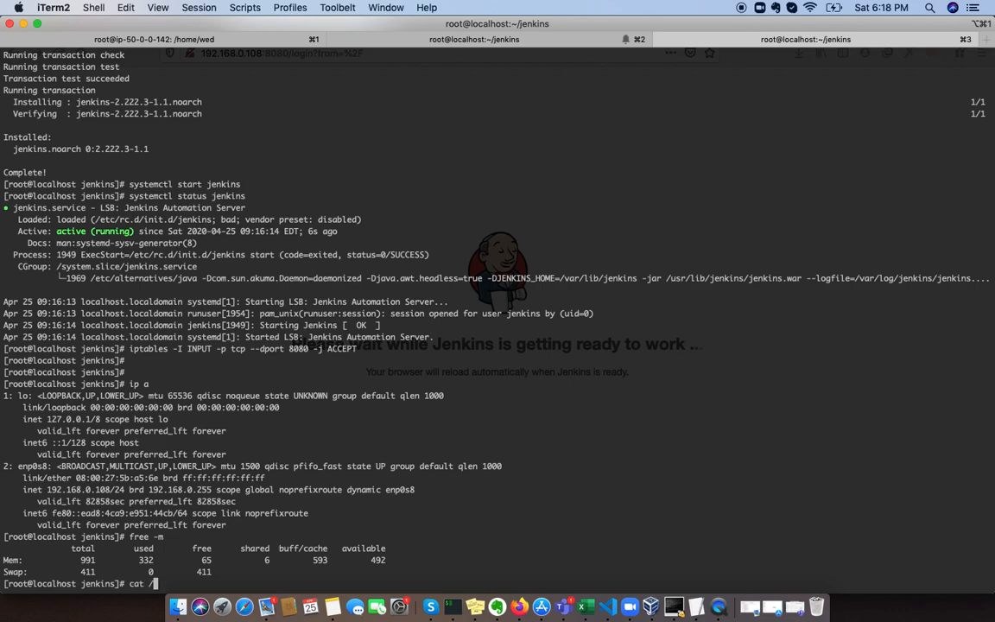
pyautogui.write('proc/cpuinfo |grep -i procce')
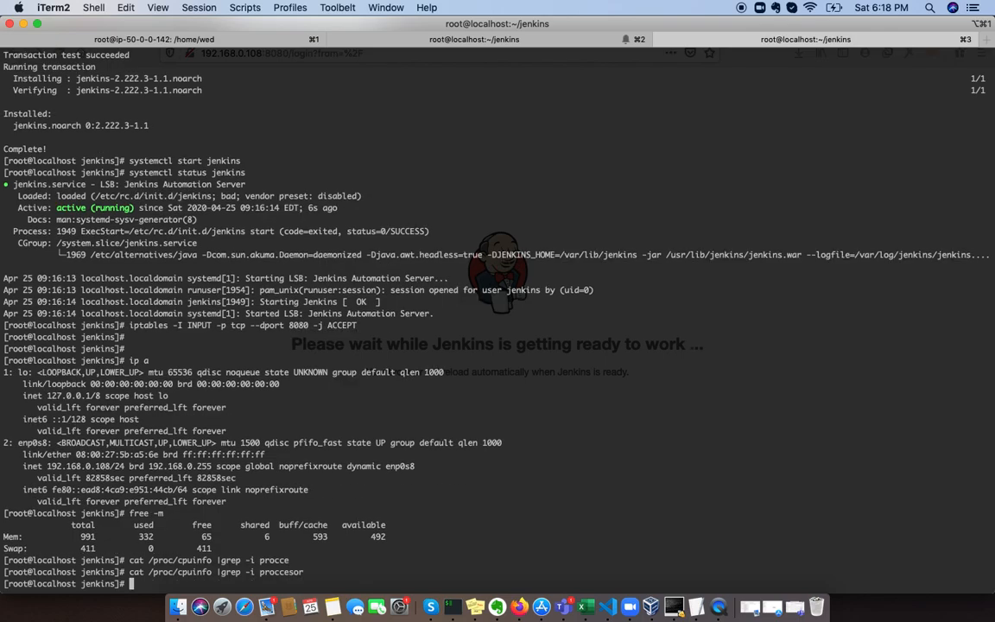
pyautogui.write('cat /proc/cpuinfo |grep -i proccesor')
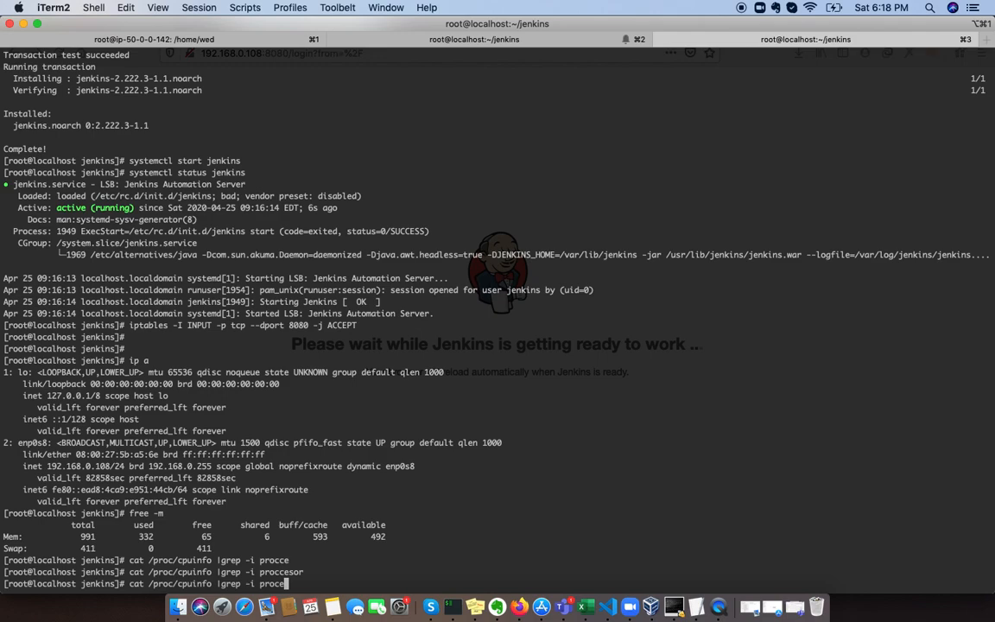
pyautogui.press('Return')
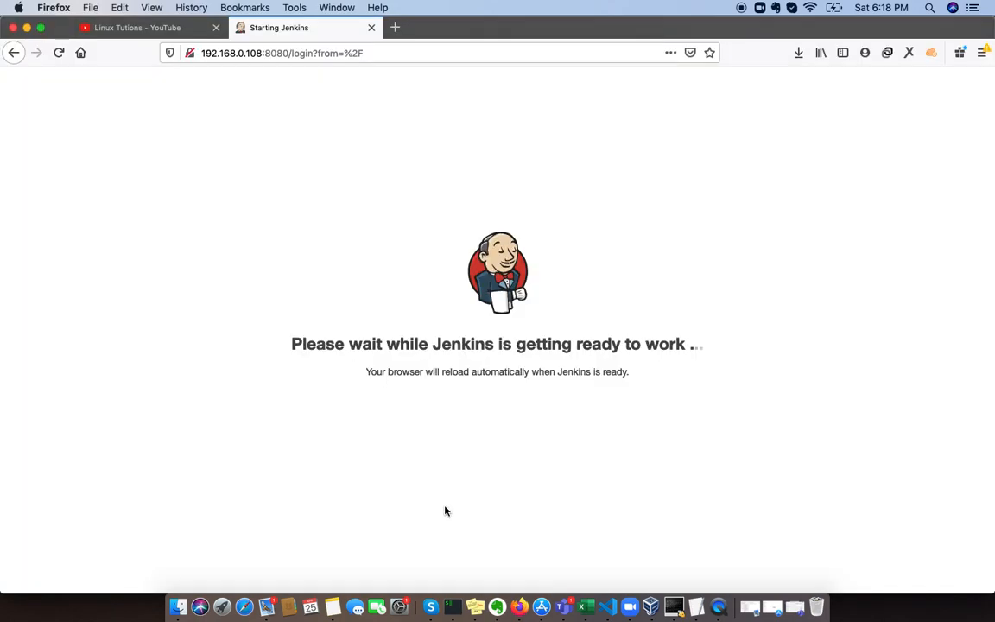
pyautogui.click(281, 52)
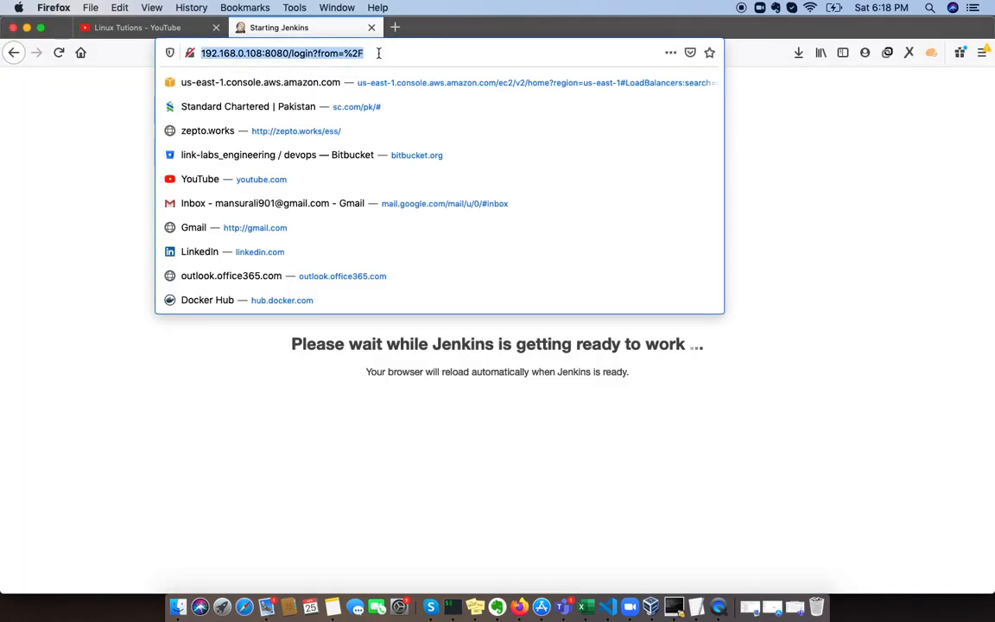
pyautogui.click(59, 52)
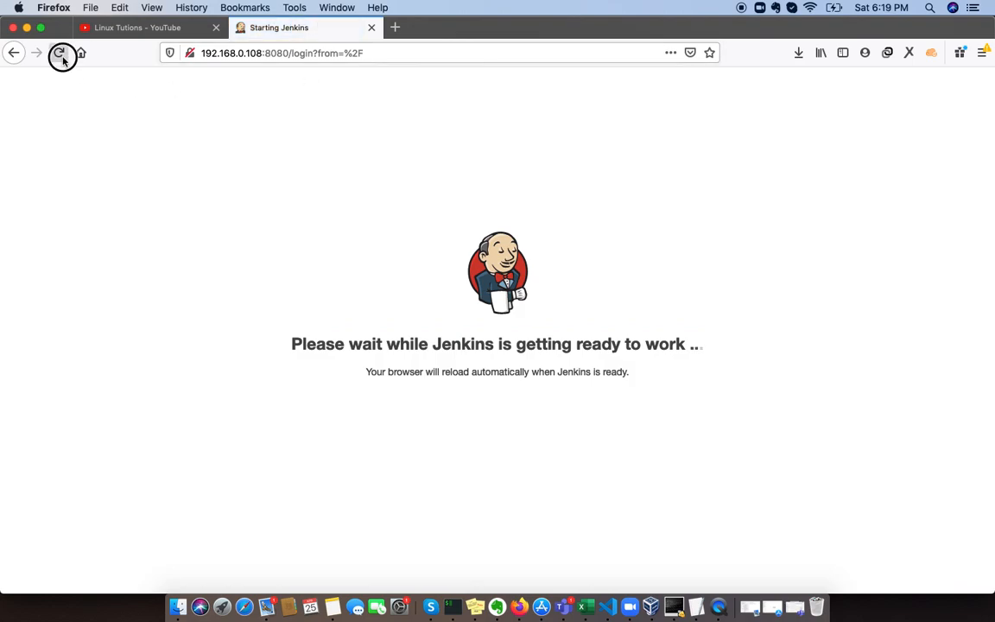
pyautogui.click(58, 52)
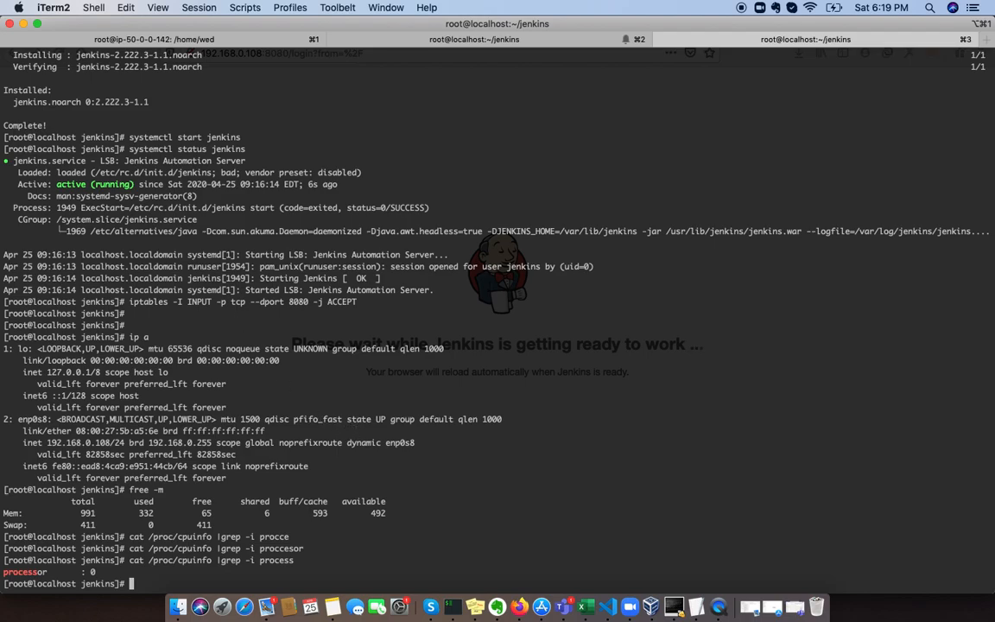
# Step: Find the Jenkins process with ps aux | grep jen and tail its log to read the initial admin password
pyautogui.write('ps aux |gre')
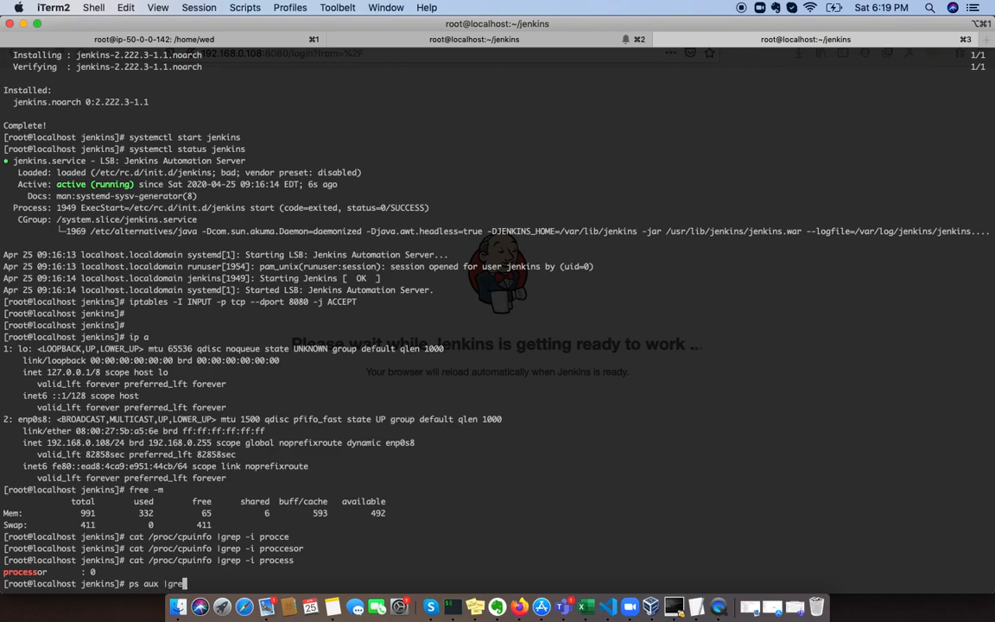
pyautogui.write('jen')
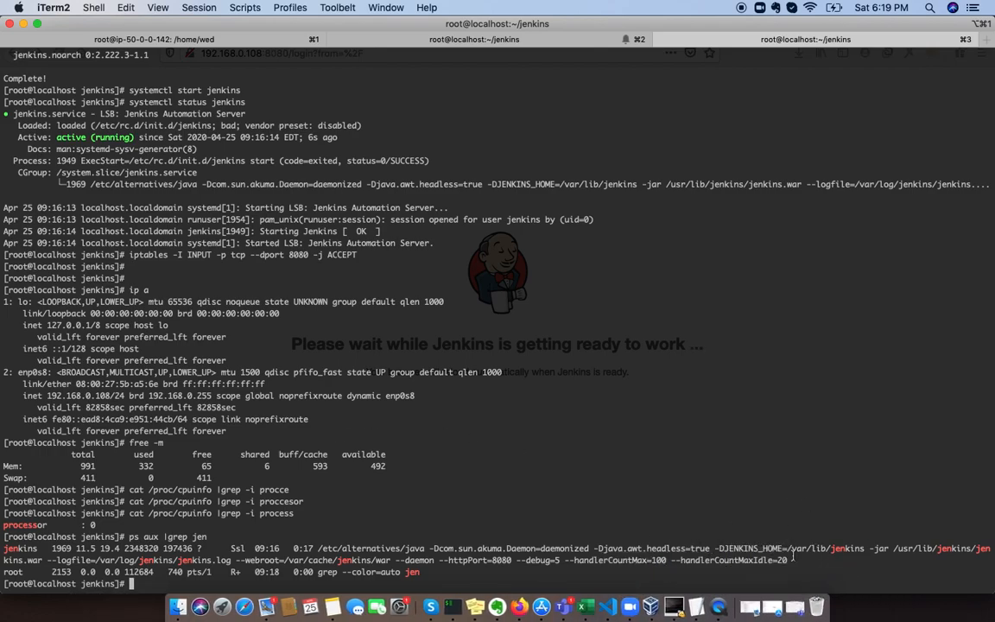
pyautogui.doubleClick(757, 559)
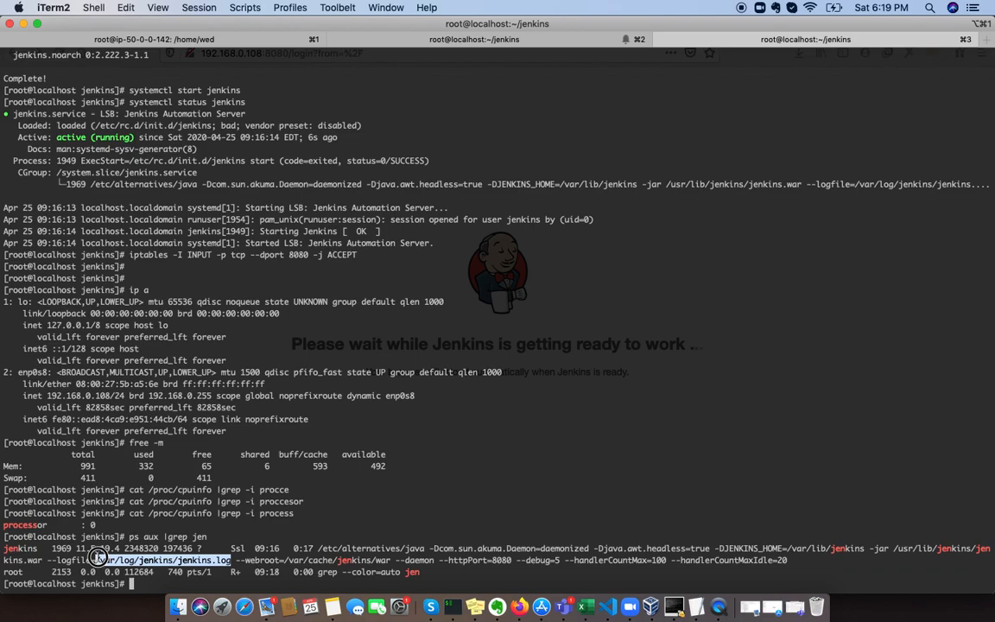
pyautogui.write('tail -f /var/log/jenkins/jenkins.log')
pyautogui.write('free -m')
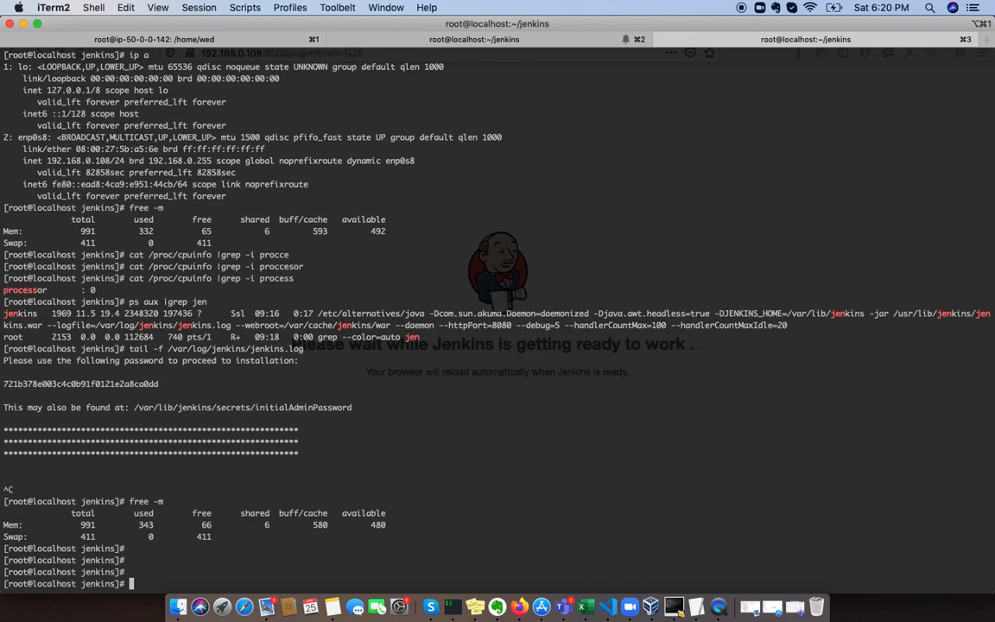
# Step: Free cached memory with echo 3 > /proc/sys/vm/drop_caches
pyautogui.write('echo')
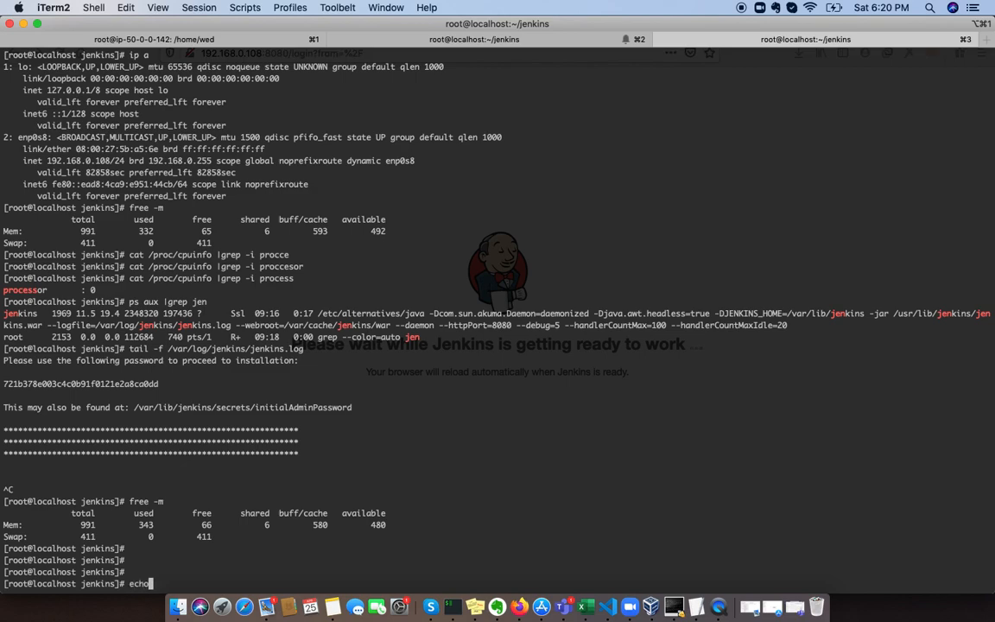
pyautogui.write('3')
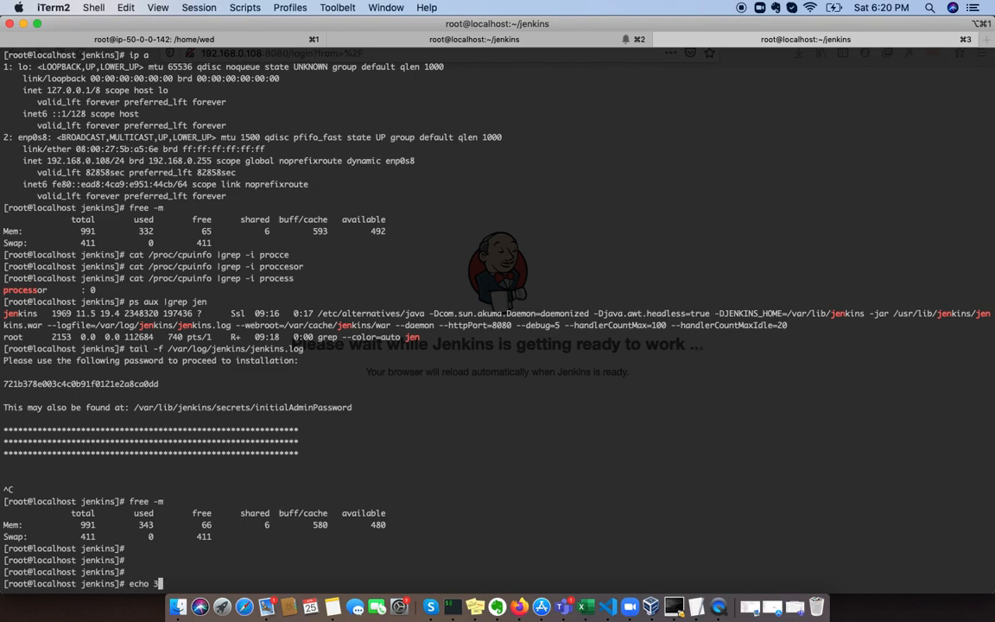
pyautogui.write('>/proc/')
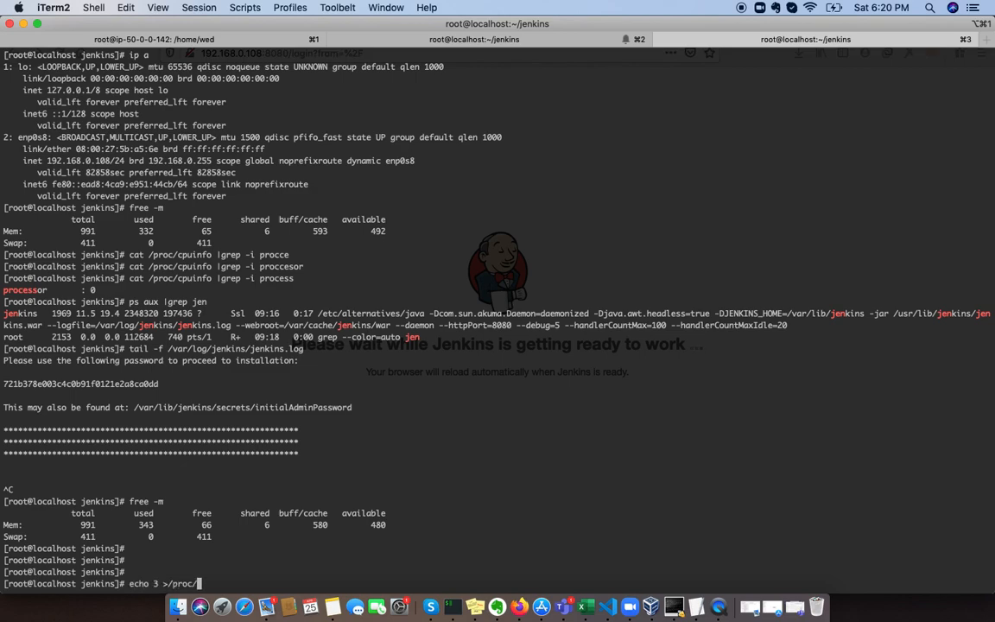
pyautogui.write('sys')
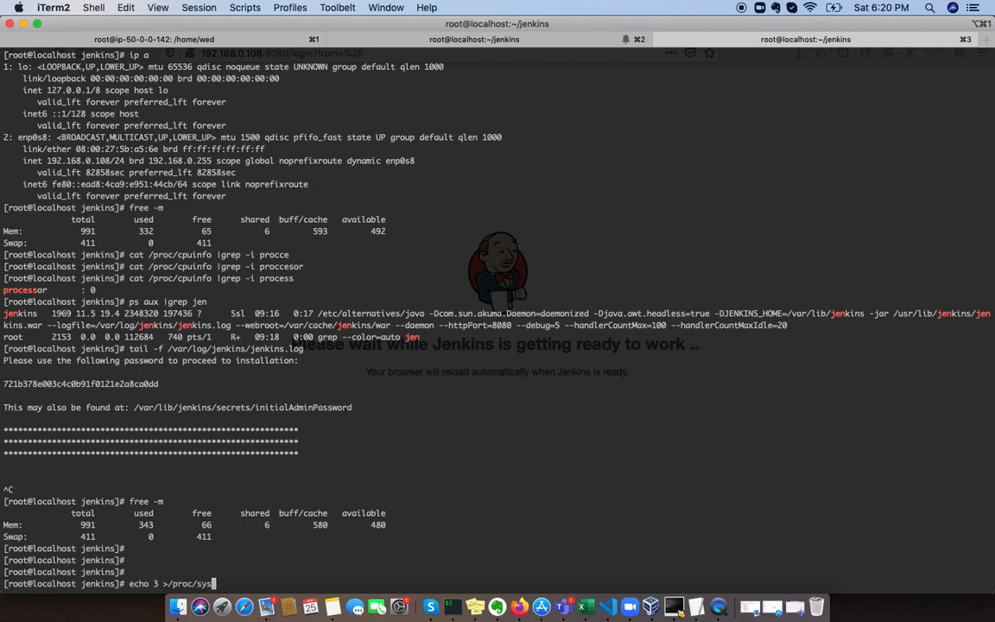
pyautogui.write('cr')
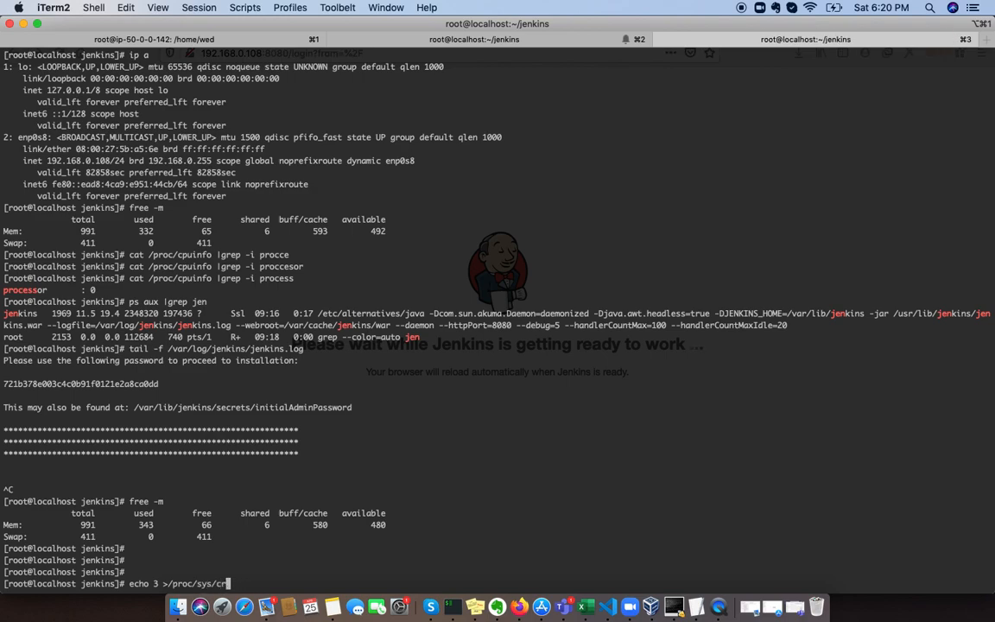
pyautogui.write('vm/d')
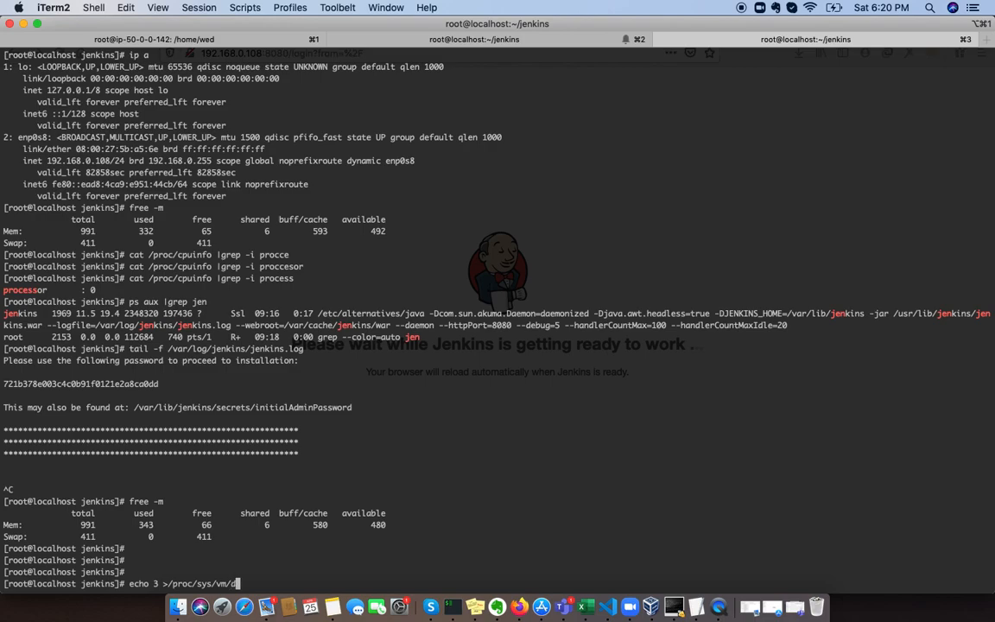
pyautogui.press('Return')
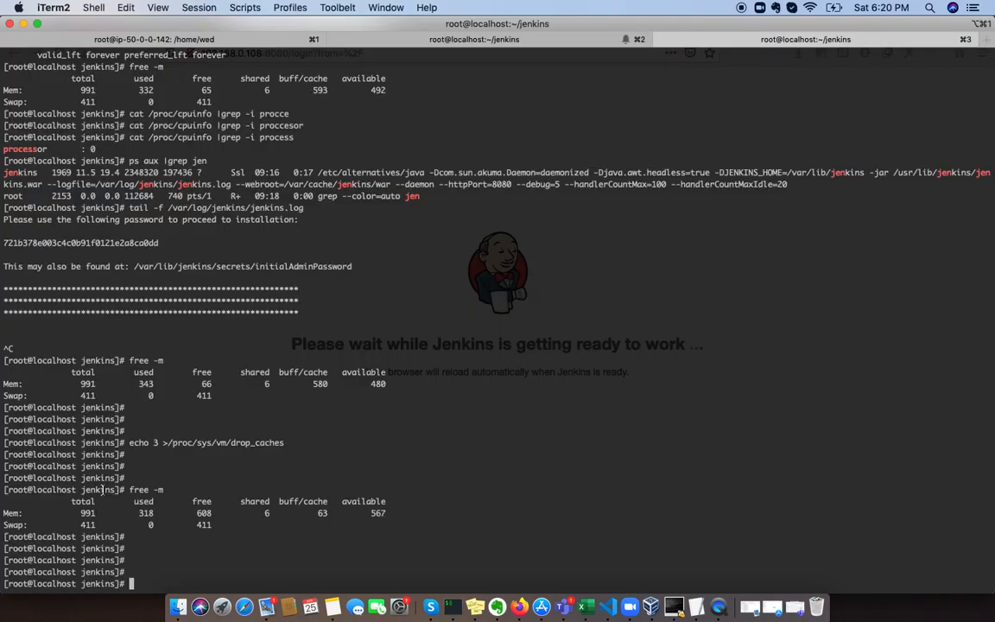
# Step: Follow /var/log/jenkins/jenkins.log until Jenkins is fully up and copy the initial admin password
pyautogui.write('tail -f /var/log/jenkins/jenkins.log')
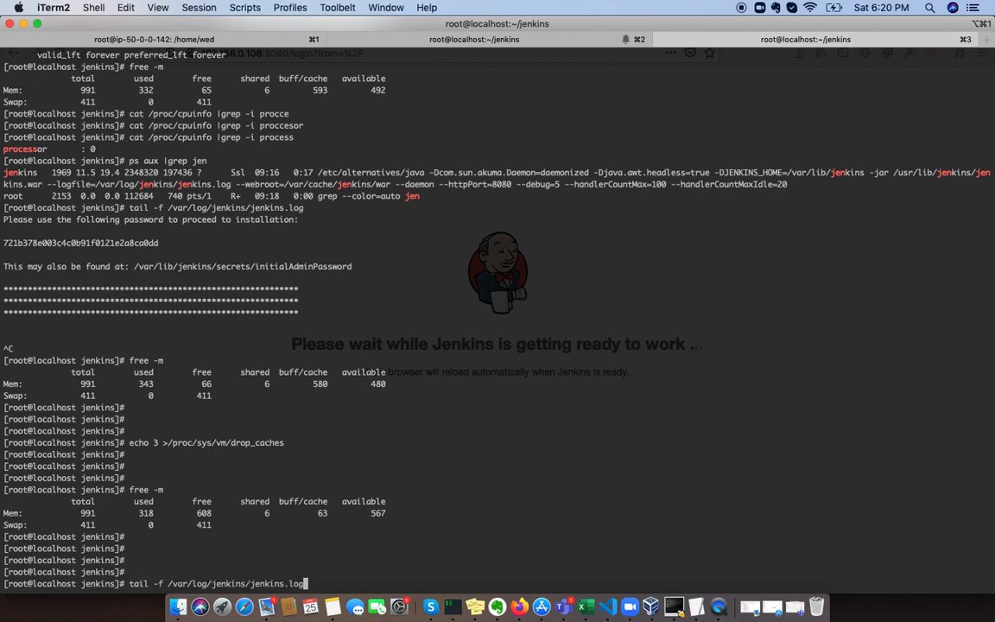
pyautogui.press('Return')
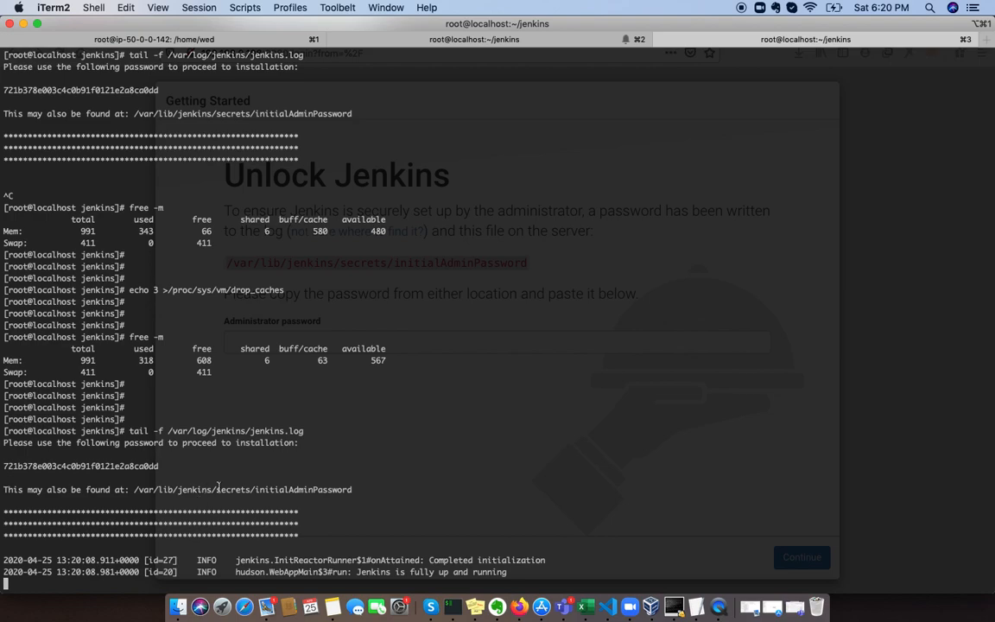
pyautogui.doubleClick(242, 489)
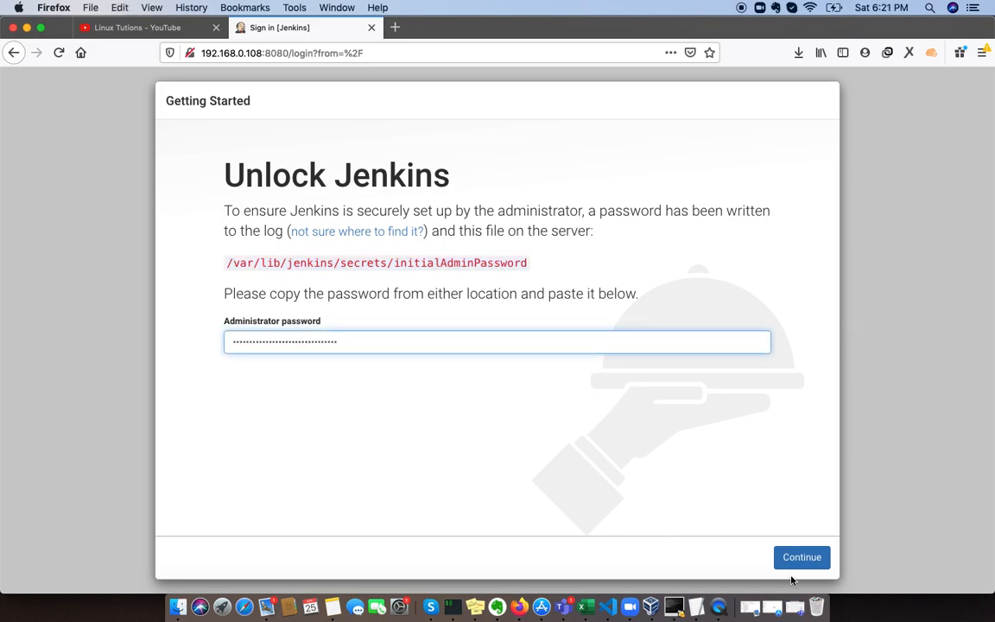
# Step: Submit the initial admin password on the Unlock Jenkins screen
pyautogui.click(802, 556)
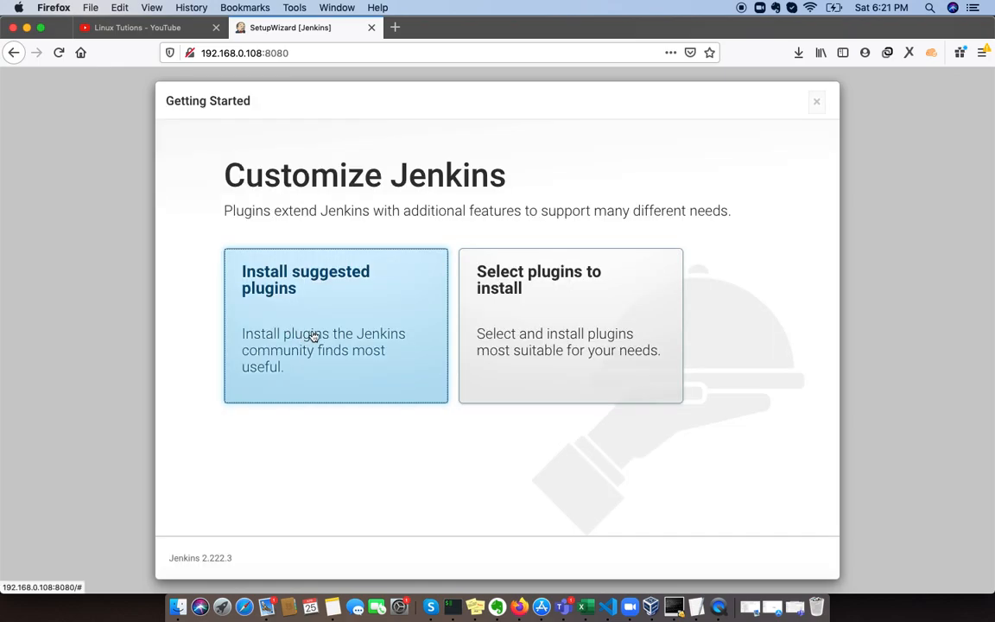
pyautogui.moveTo(335, 309)
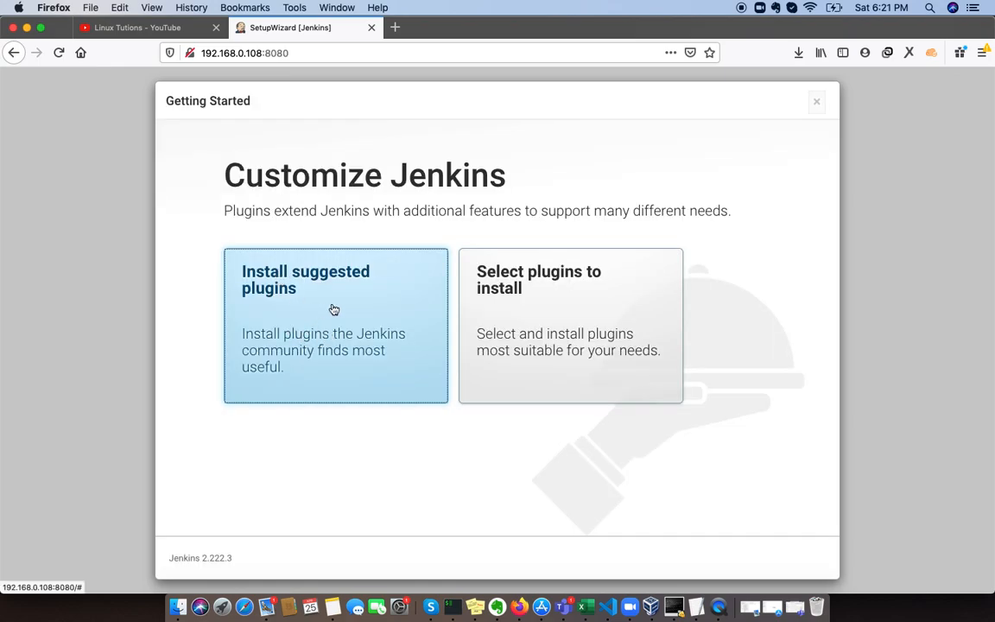
pyautogui.moveTo(309, 255)
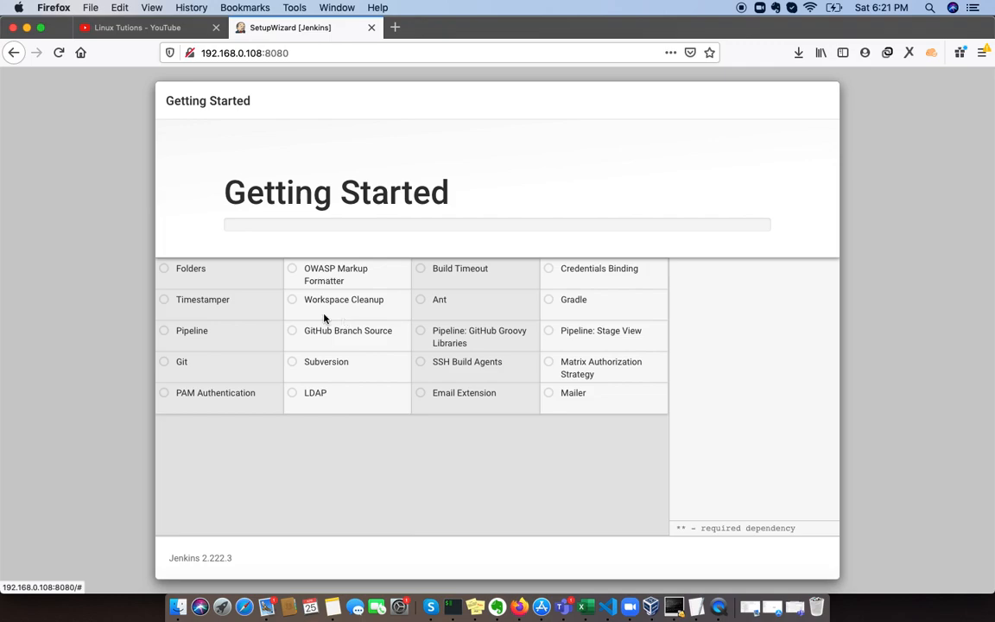
pyautogui.moveTo(315, 311)
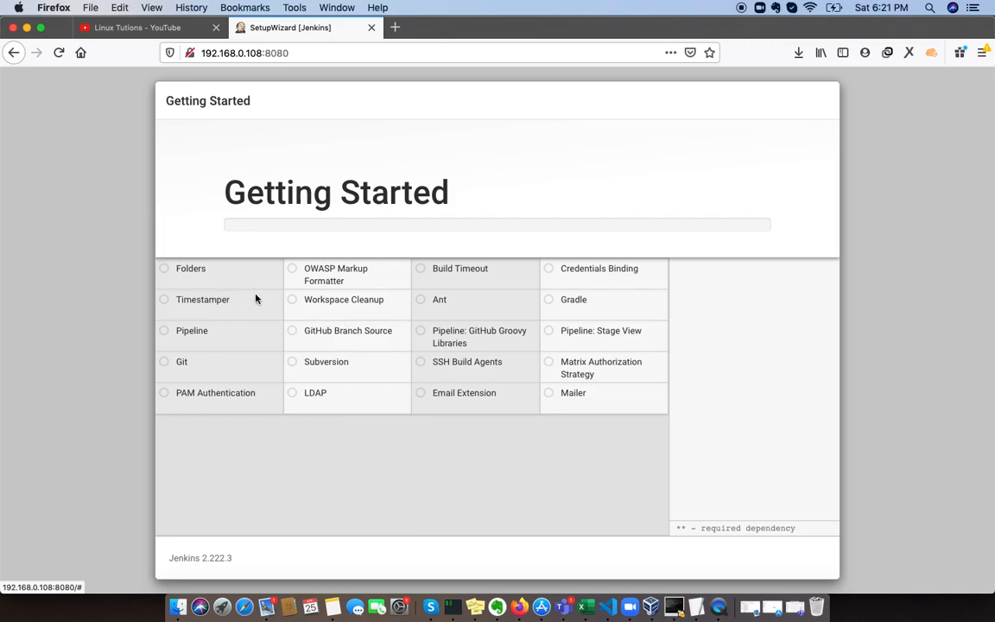
pyautogui.moveTo(532, 506)
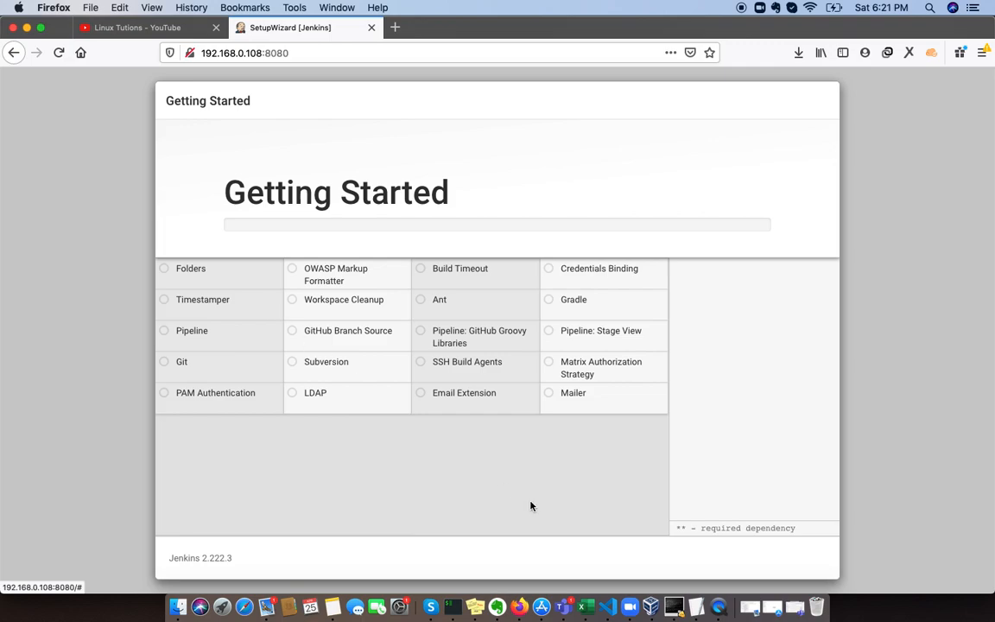
pyautogui.moveTo(316, 511)
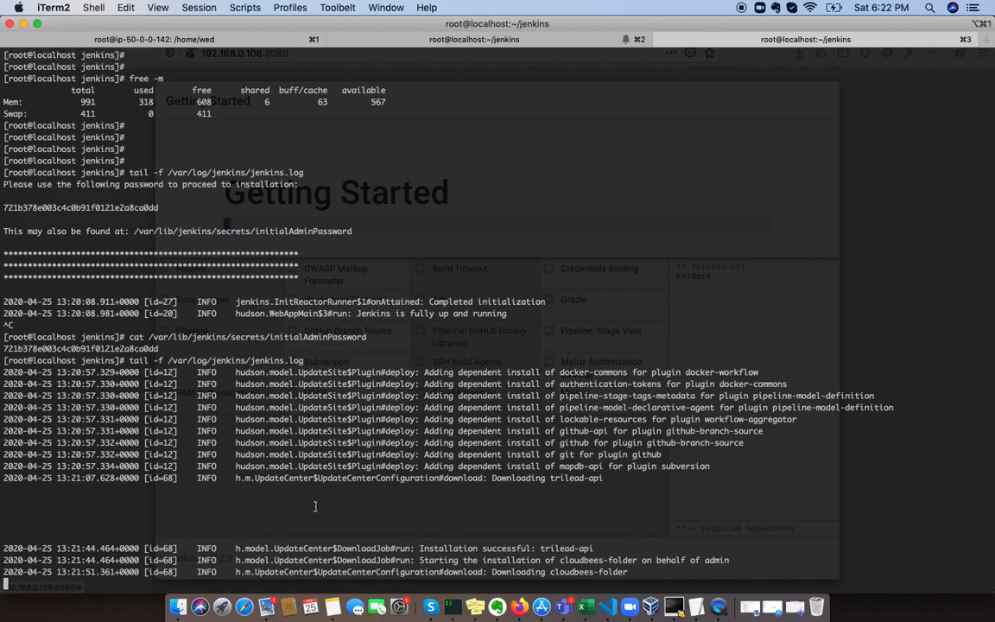
pyautogui.moveTo(597, 537)
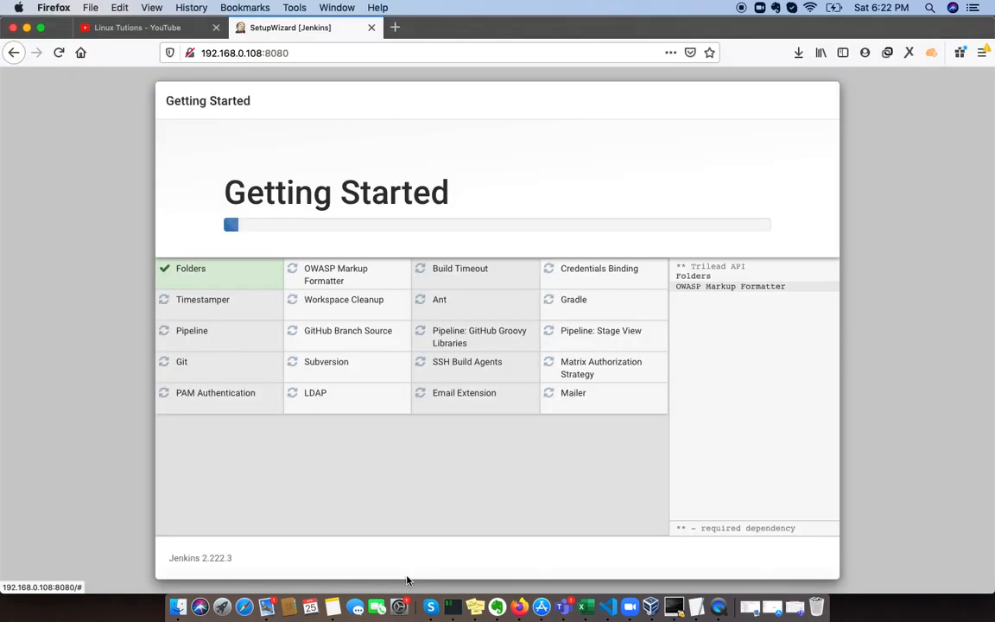
pyautogui.moveTo(344, 280)
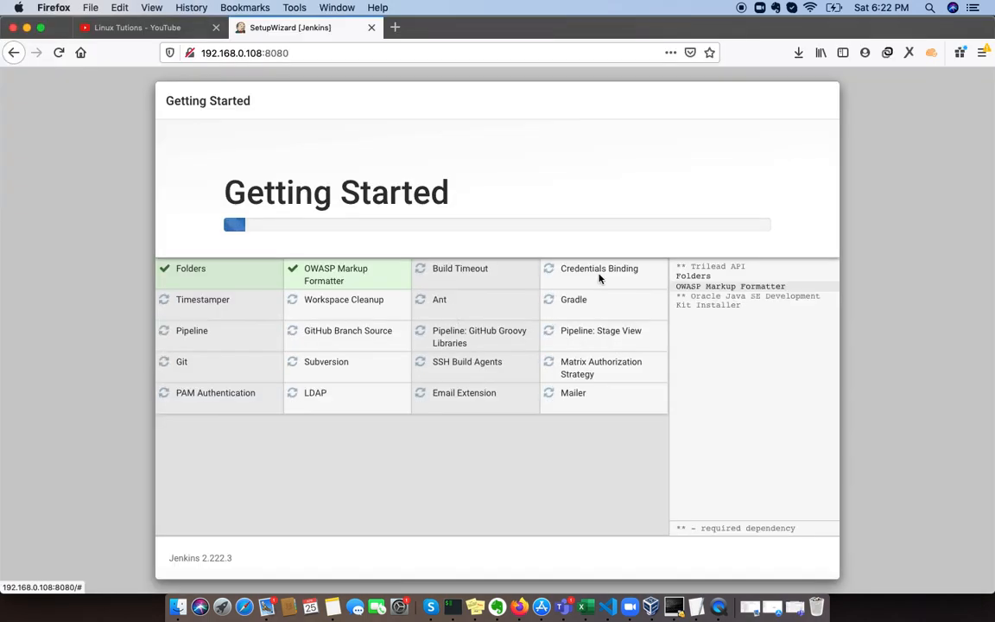
pyautogui.moveTo(573, 311)
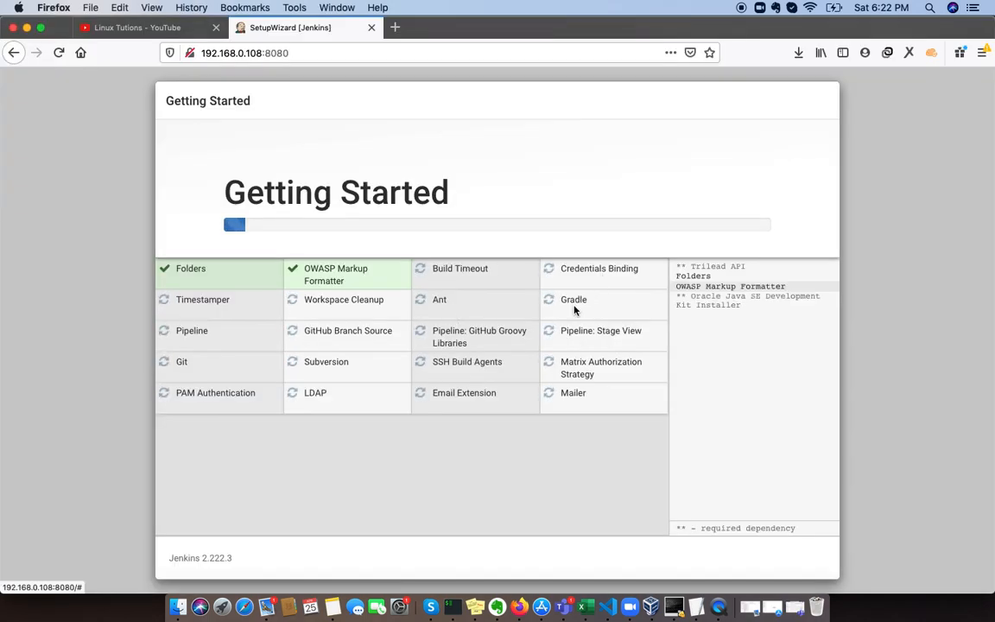